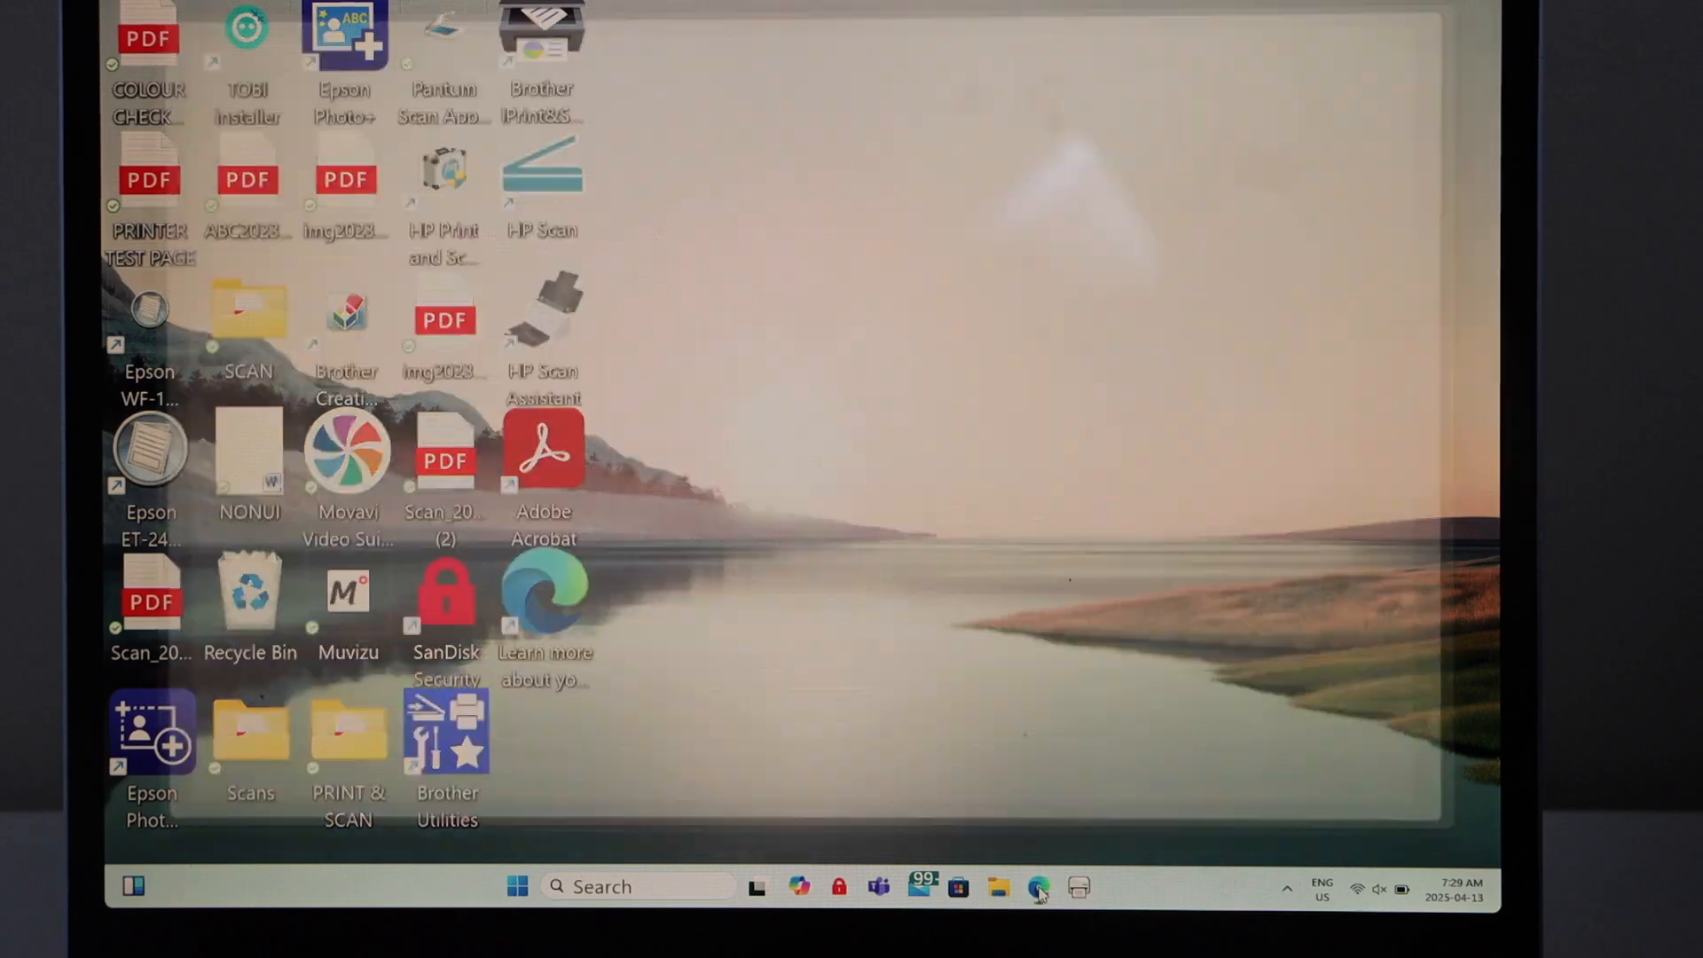
Step: Search Google in Edge for 'canon ij setup'
{"action": "left_click", "coordinate": [1039, 886]}
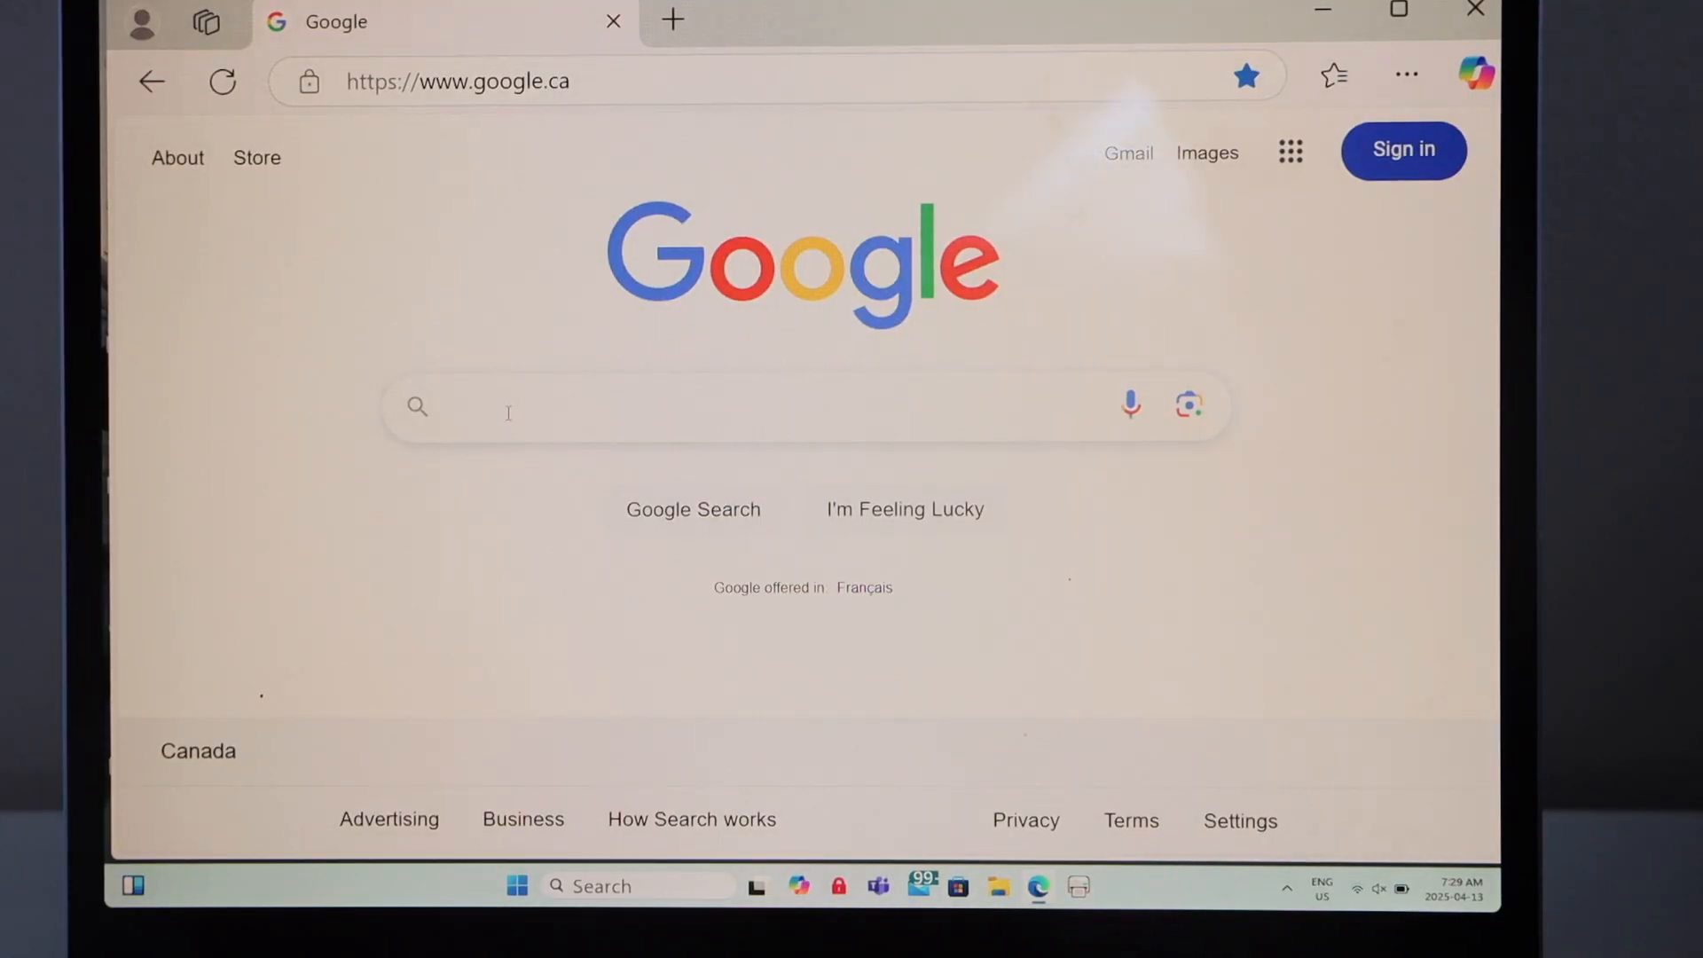
{"action": "type", "text": "canon ij"}
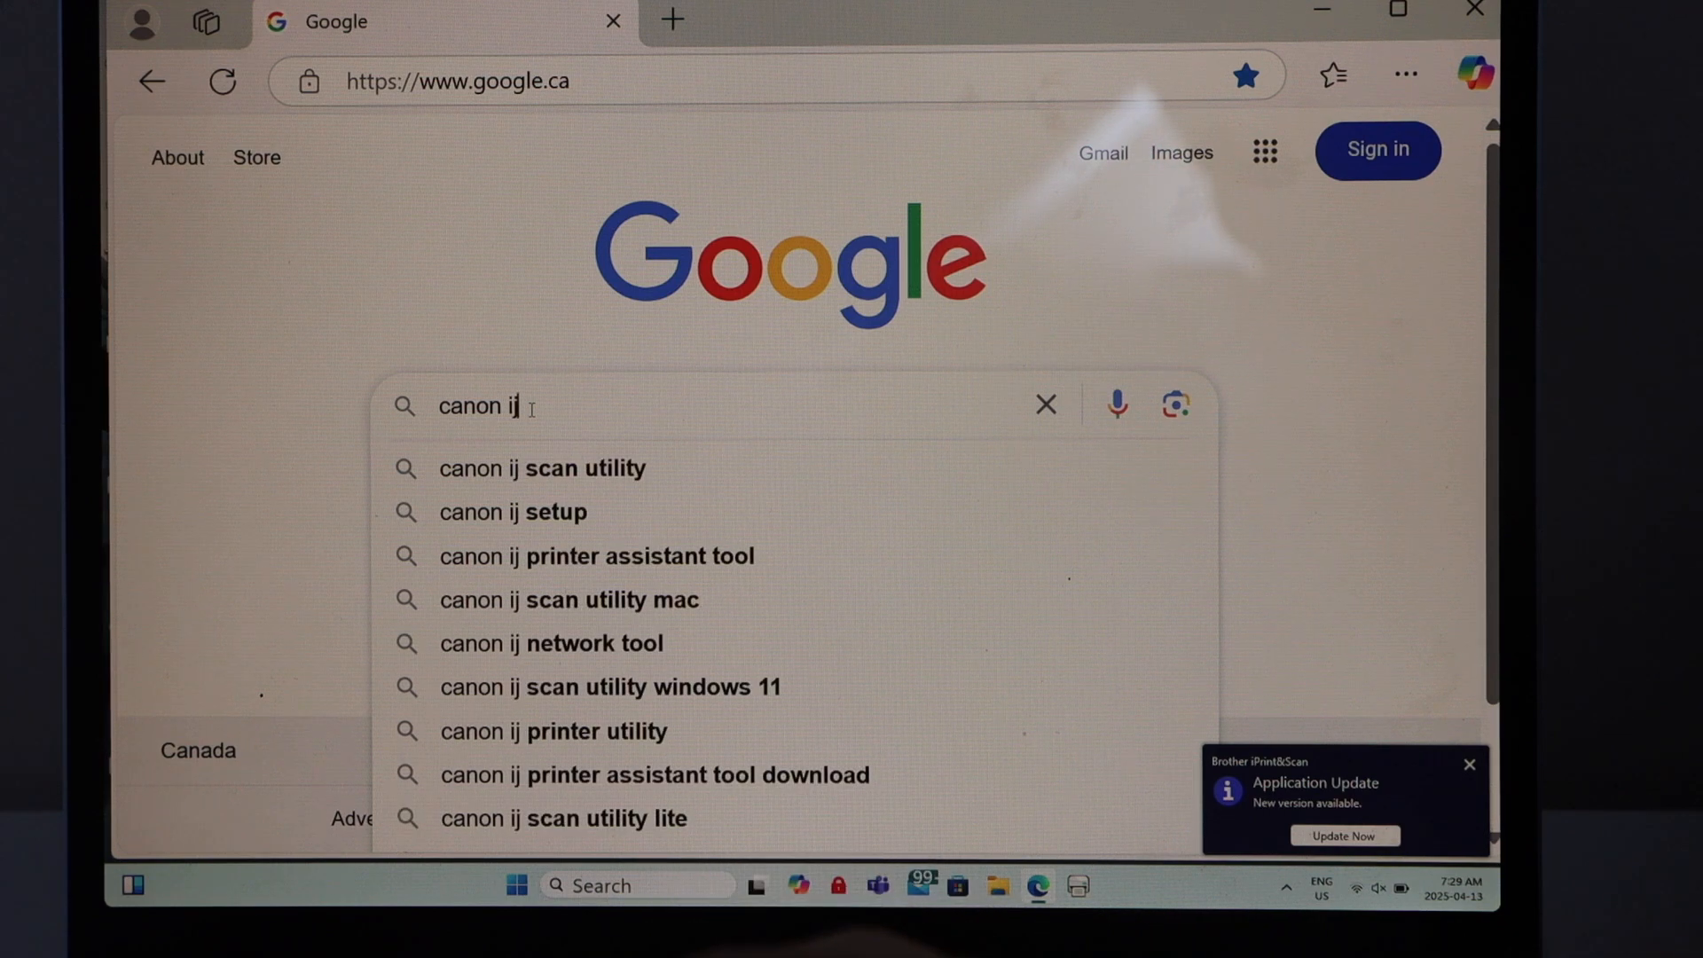
{"action": "type", "text": "setup"}
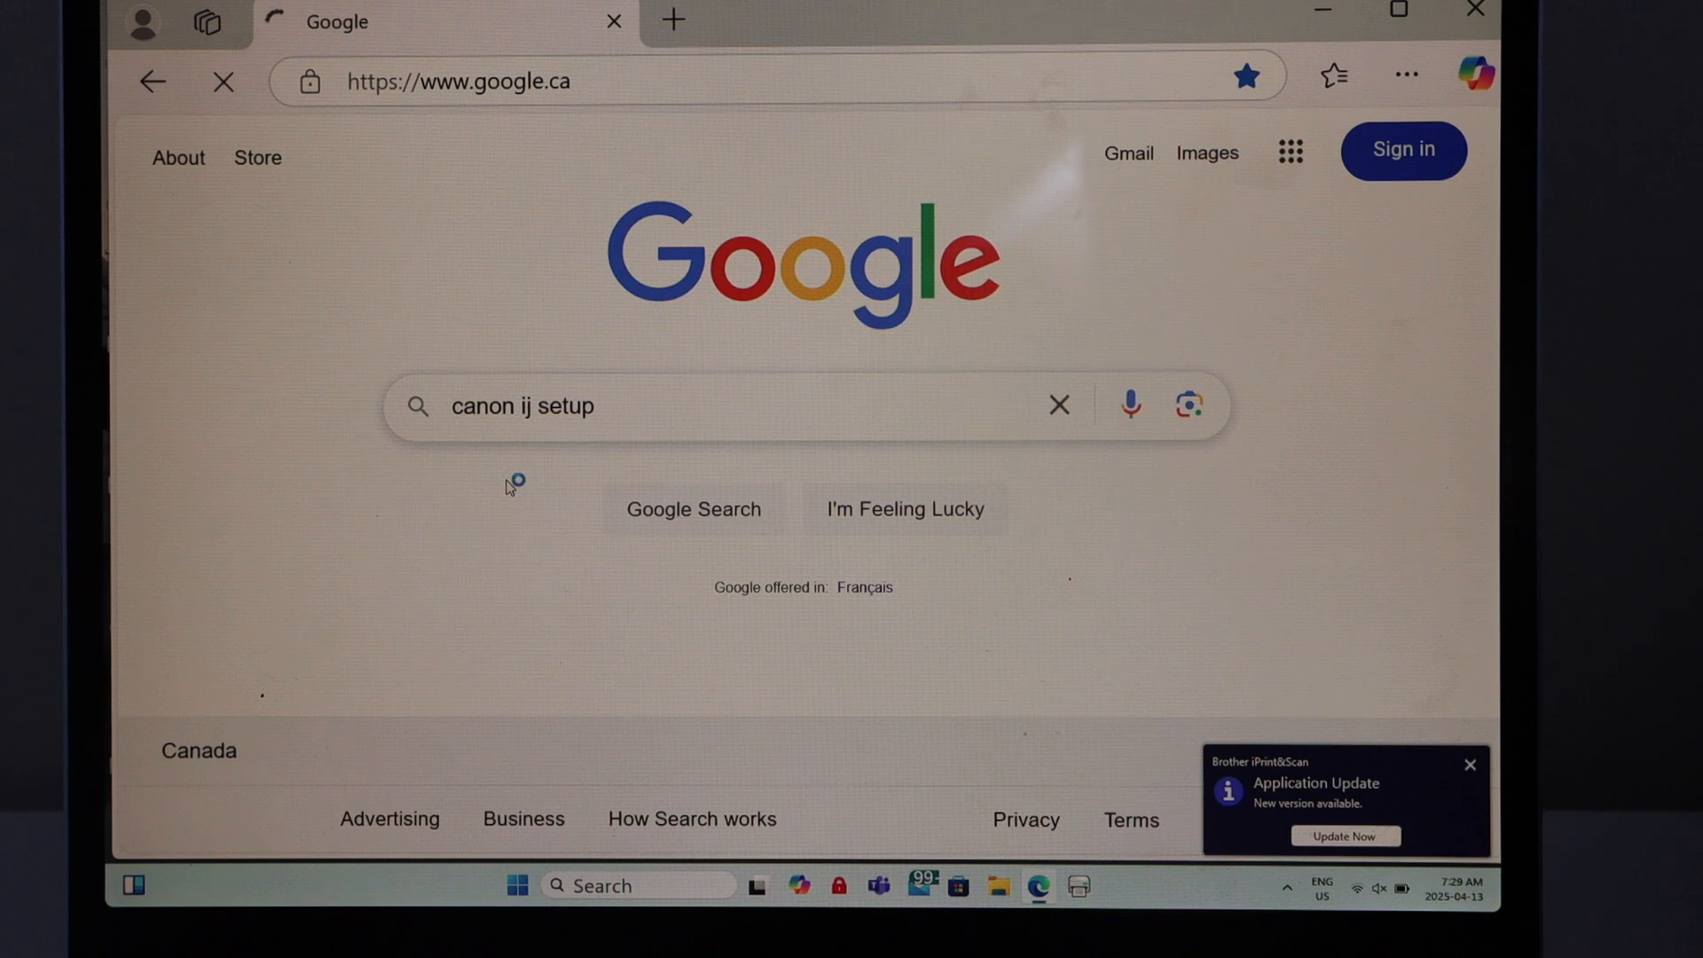
{"action": "left_click", "coordinate": [692, 509]}
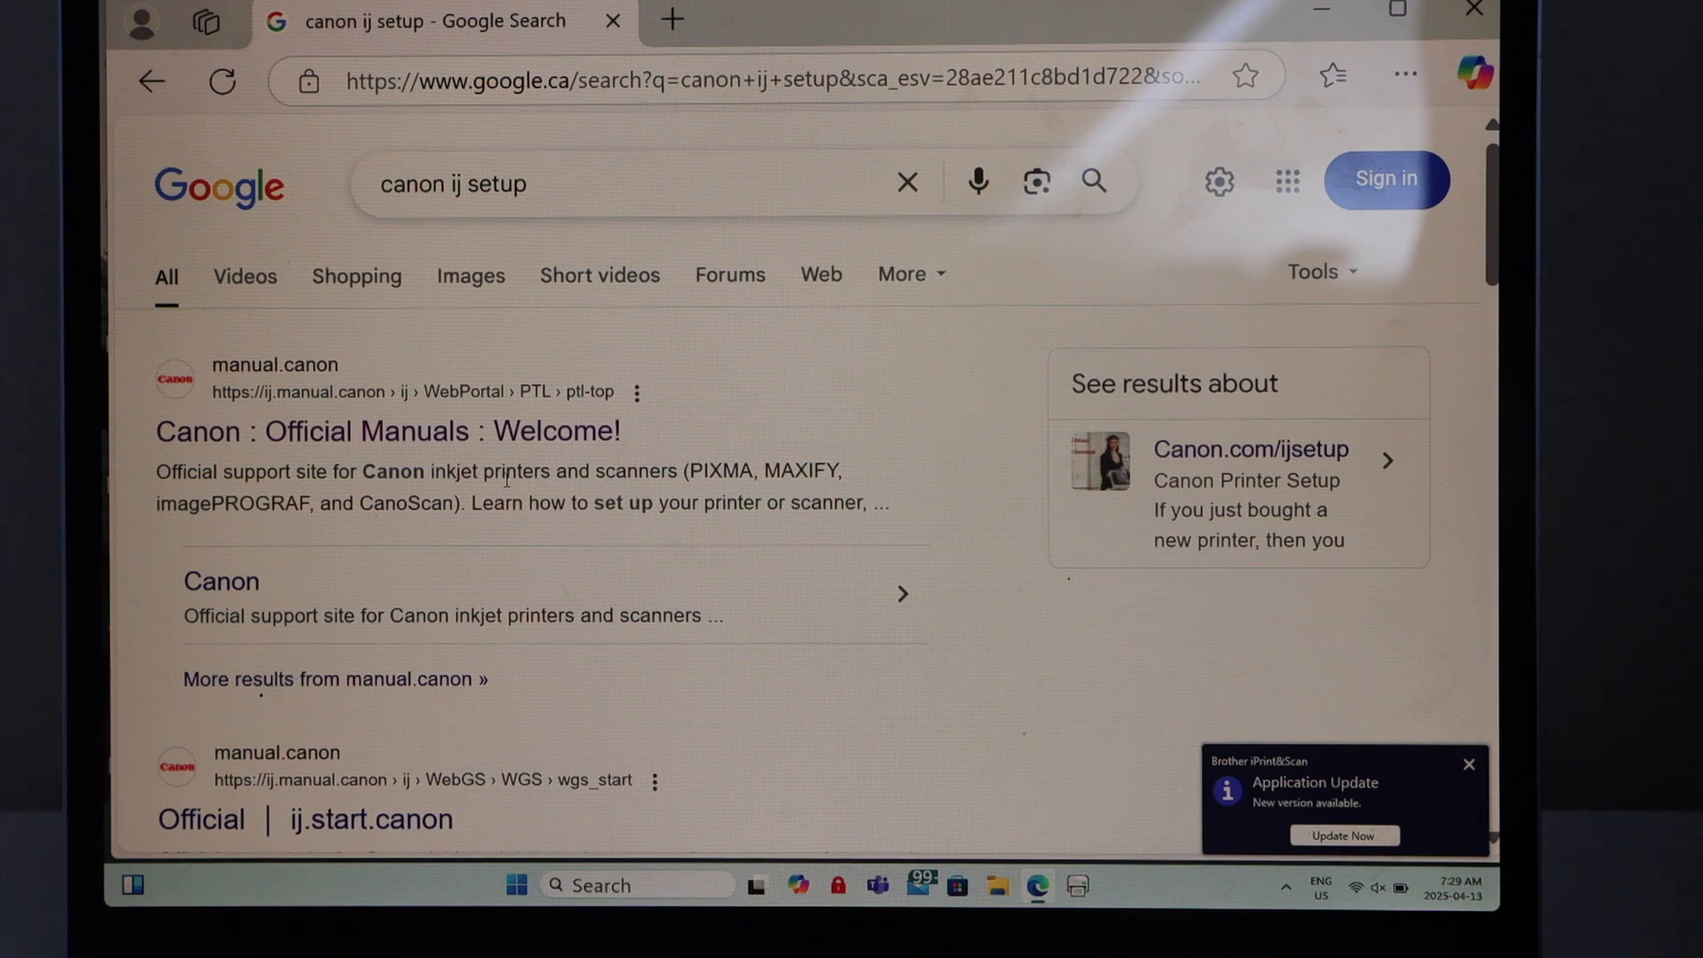
Step: Open Canon Official Manuals' Set Up (Start Here) guide and look up model TS3725
{"action": "left_click", "coordinate": [388, 431]}
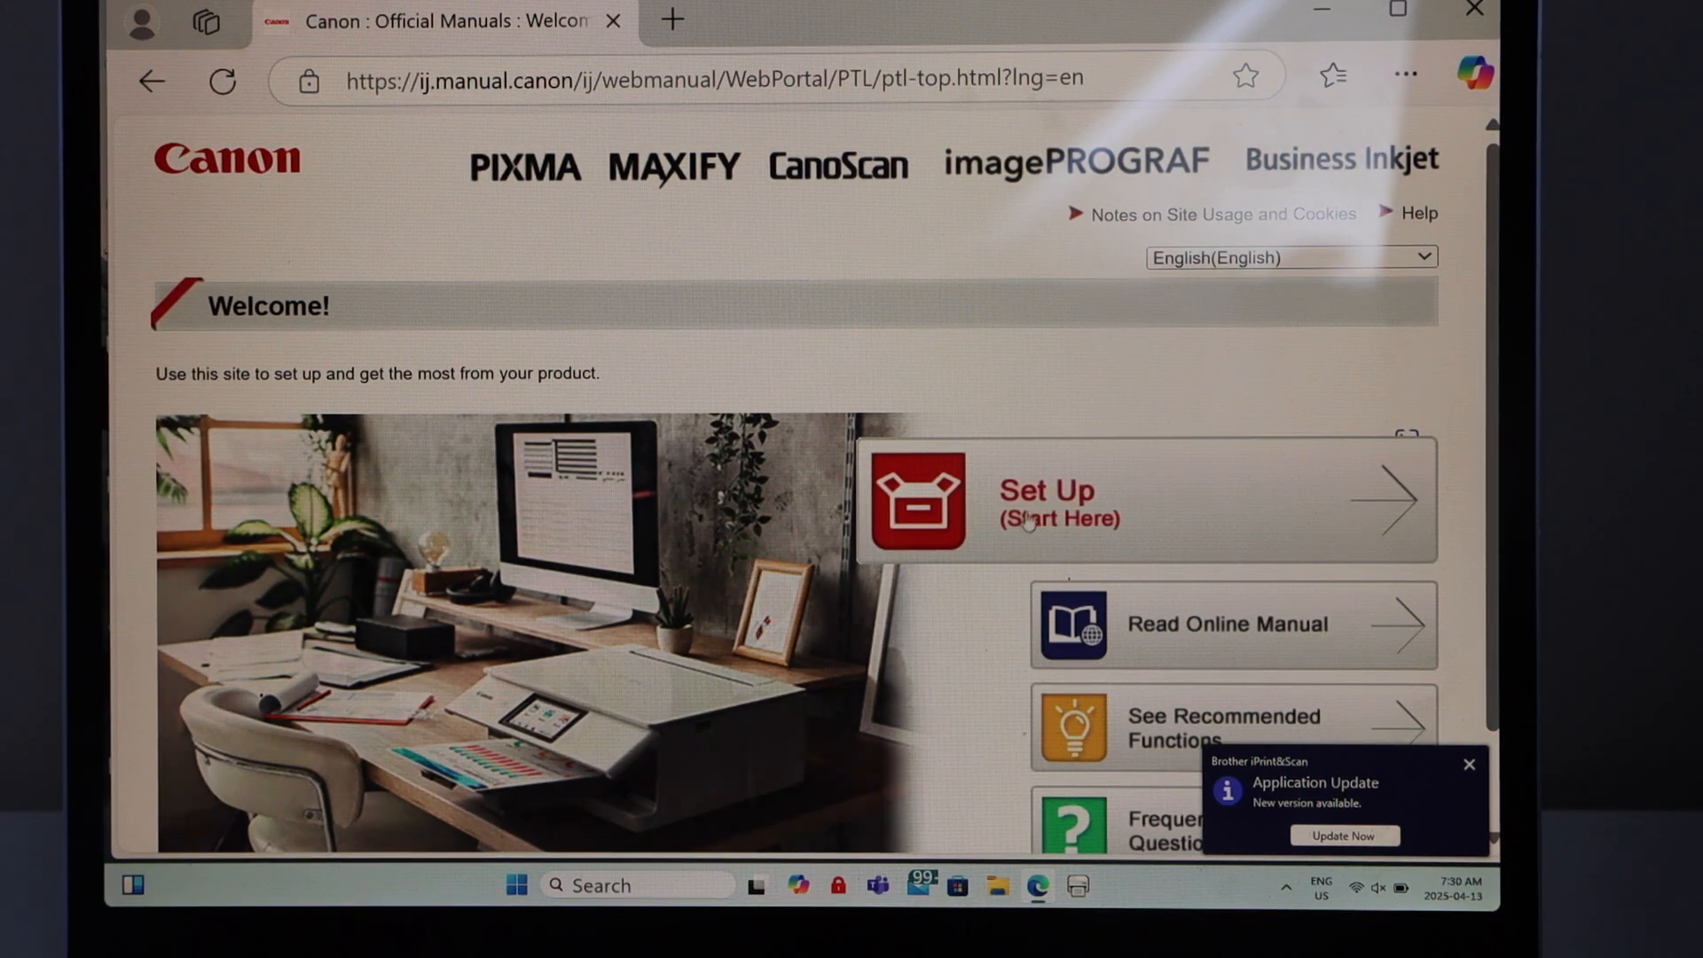
{"action": "left_click", "coordinate": [1046, 500]}
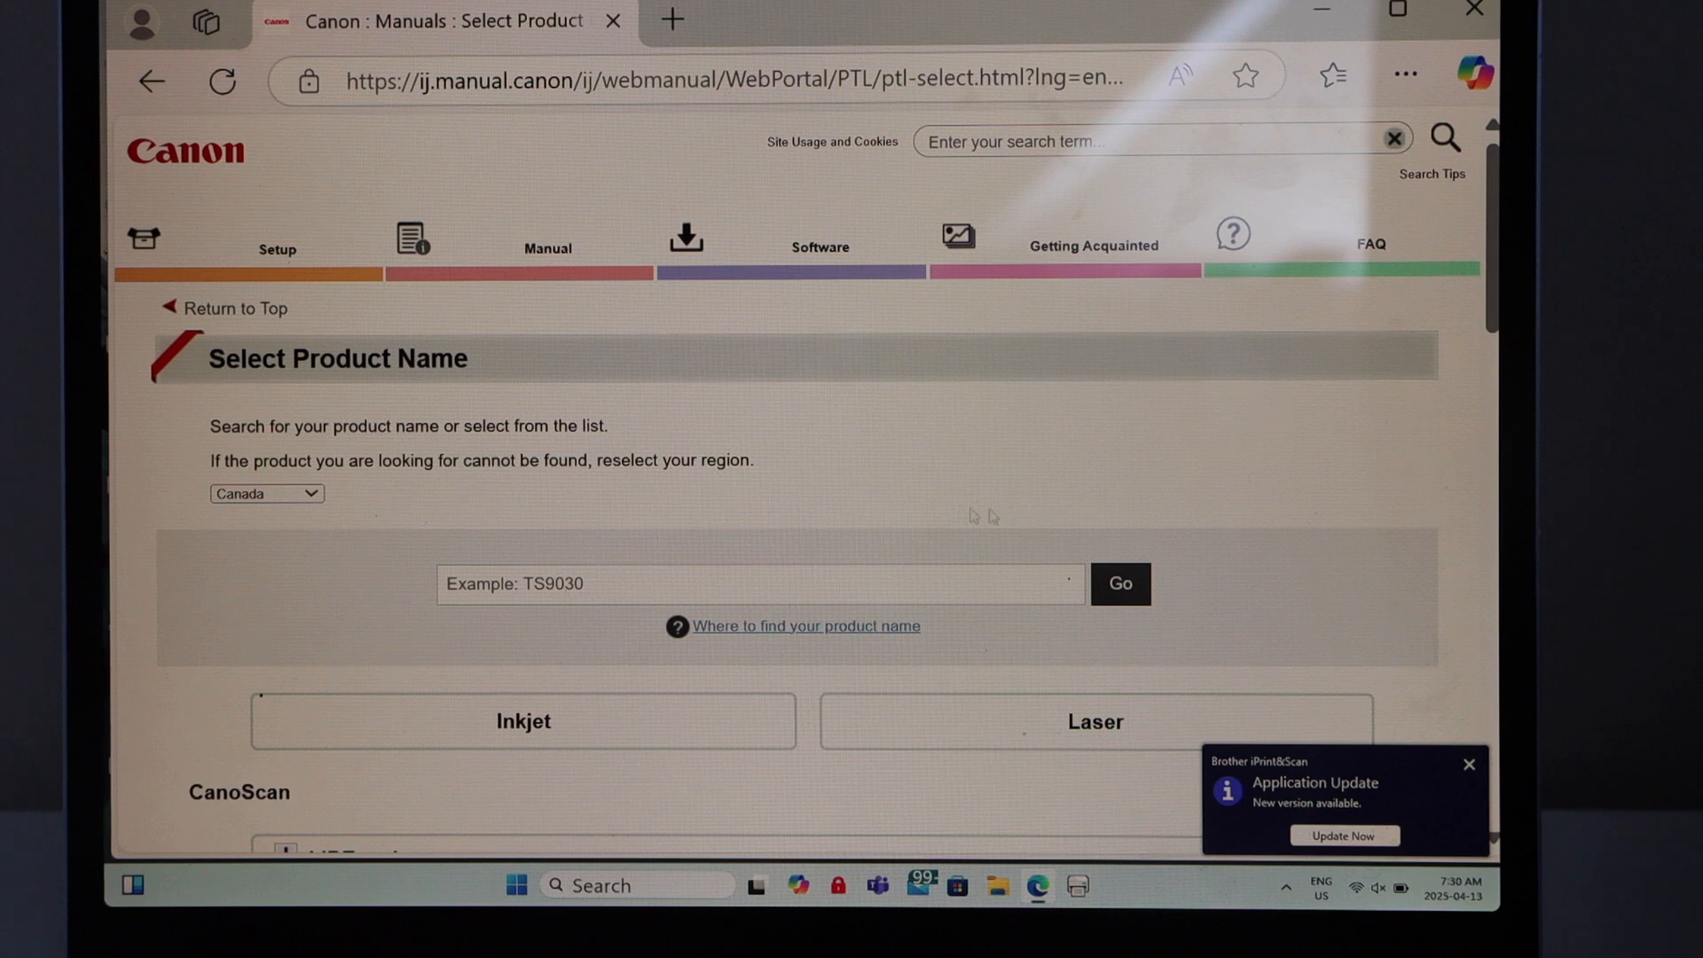
{"action": "scroll", "scroll_direction": "down", "scroll_amount": 3}
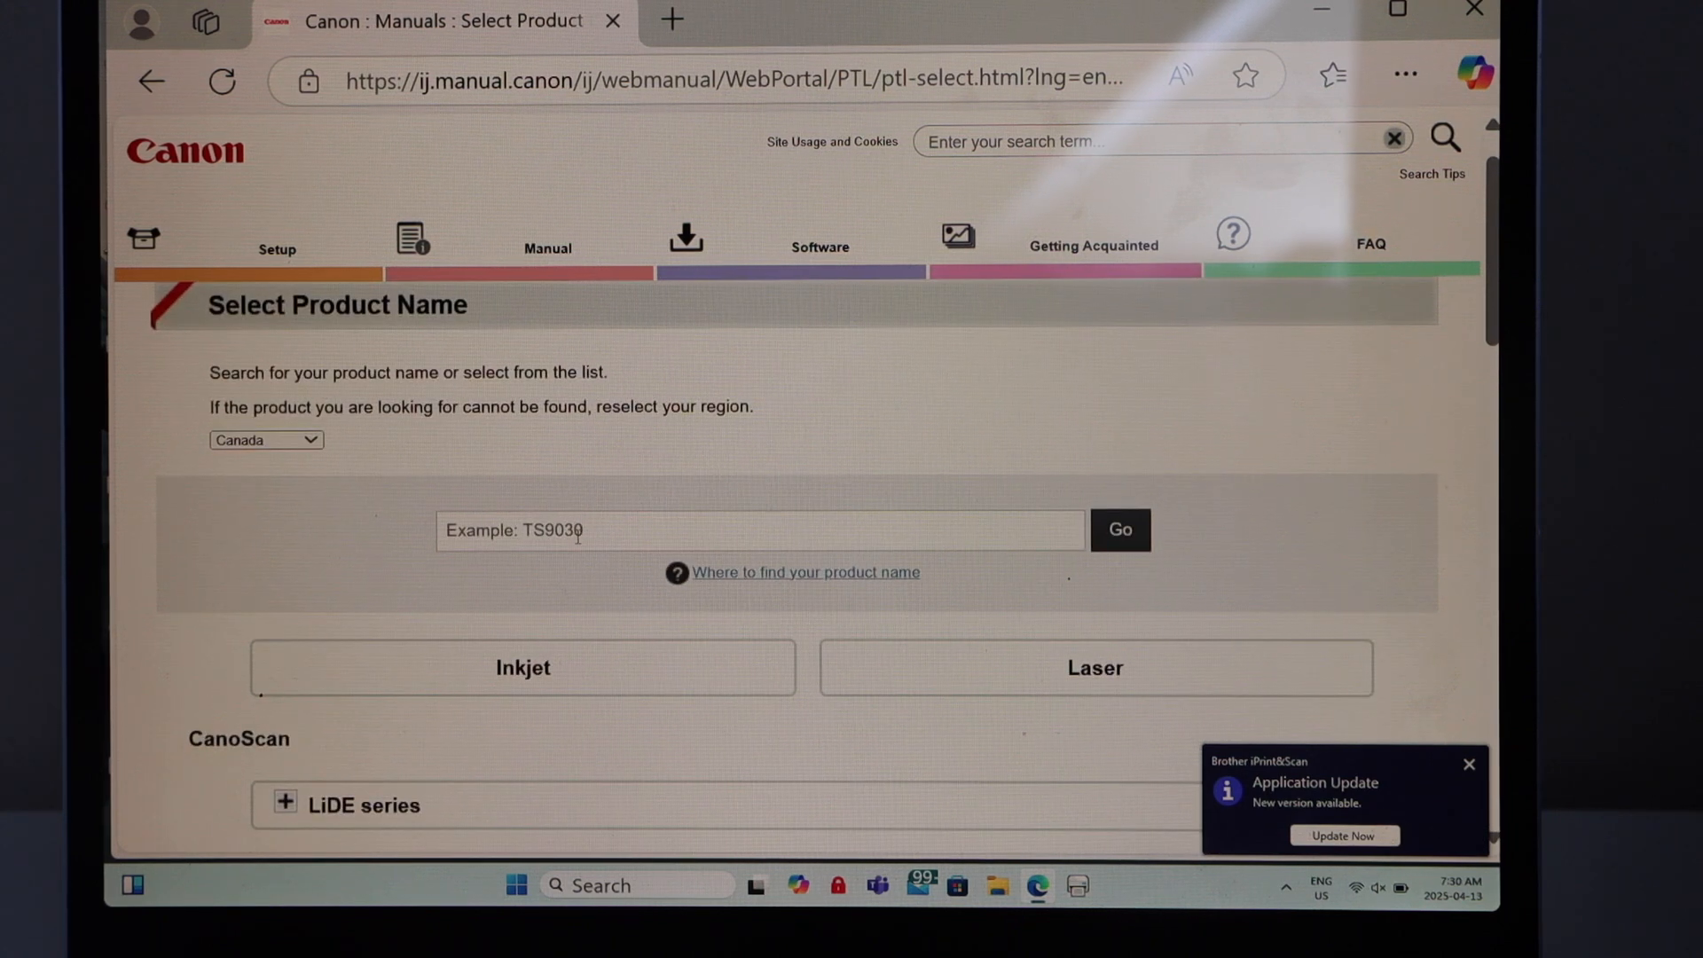
{"action": "type", "text": "ts3"}
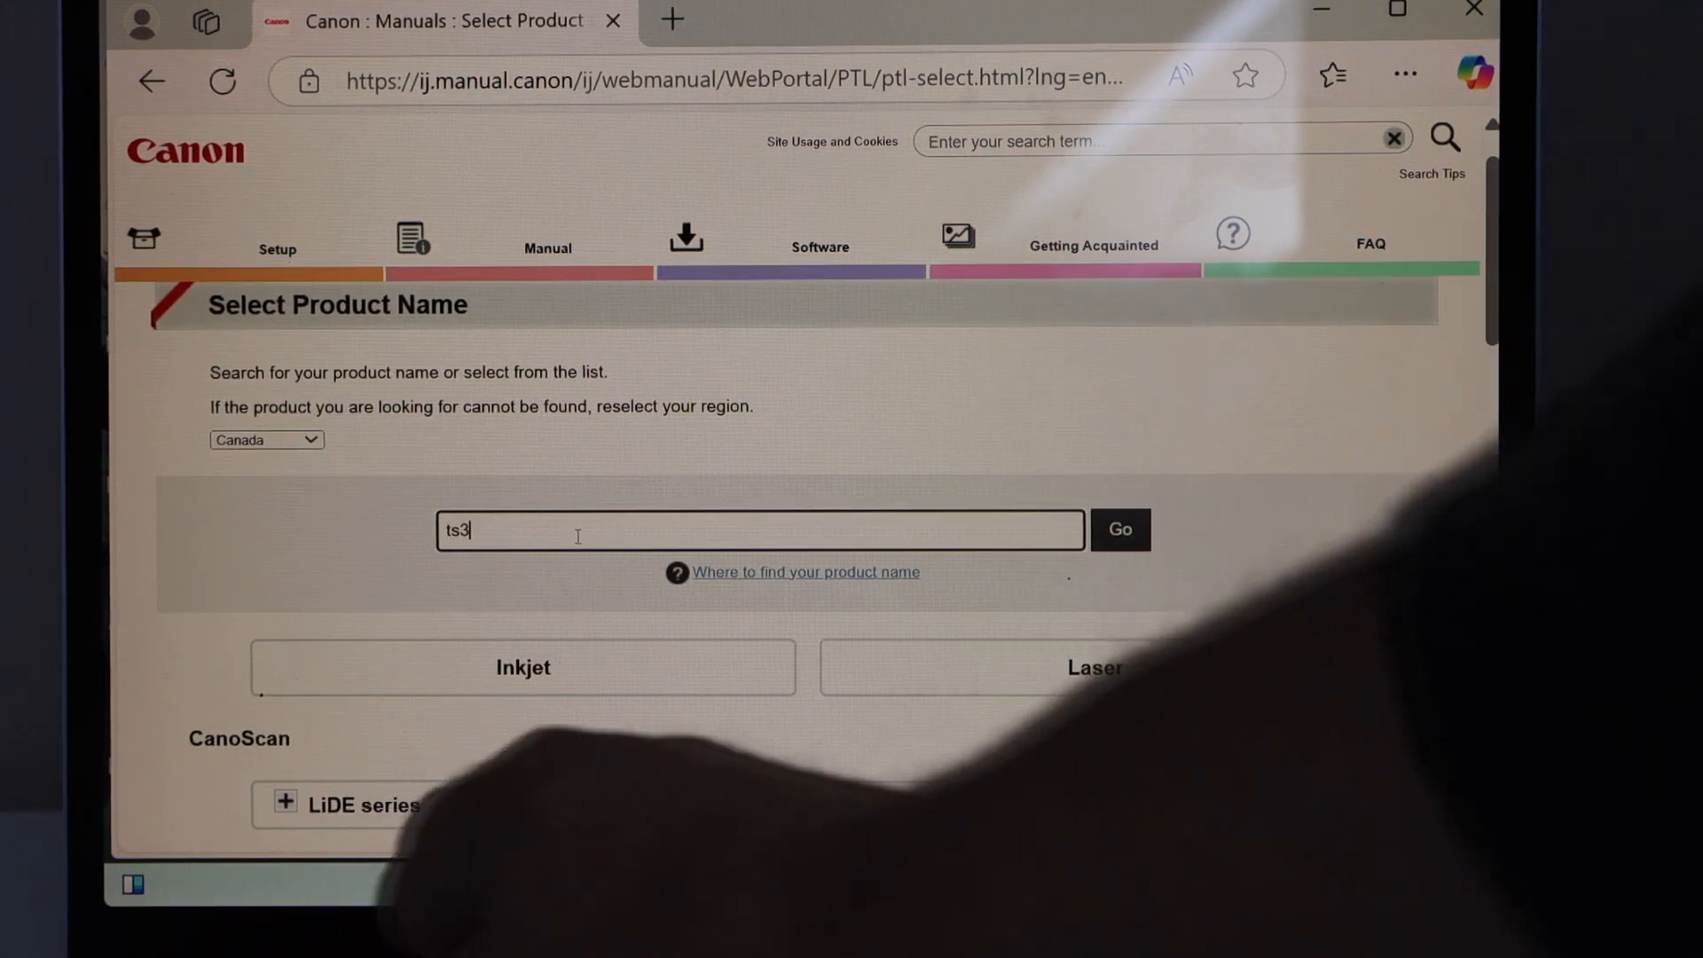
{"action": "type", "text": "7"}
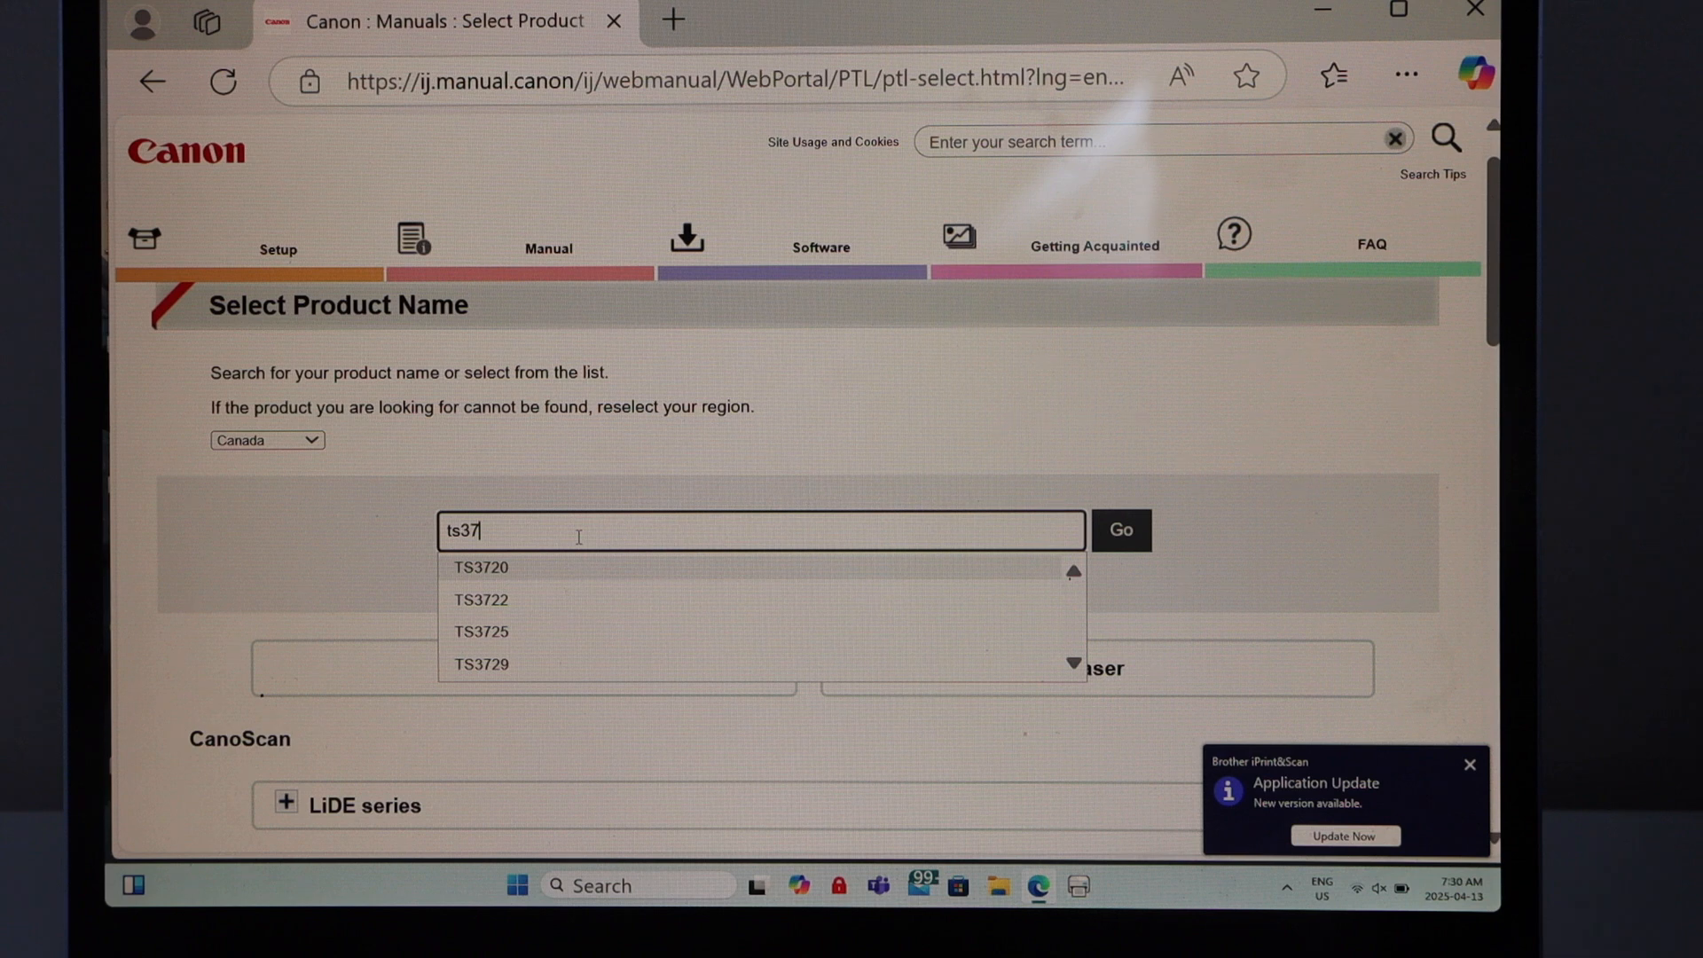
{"action": "mouse_move", "coordinate": [511, 631]}
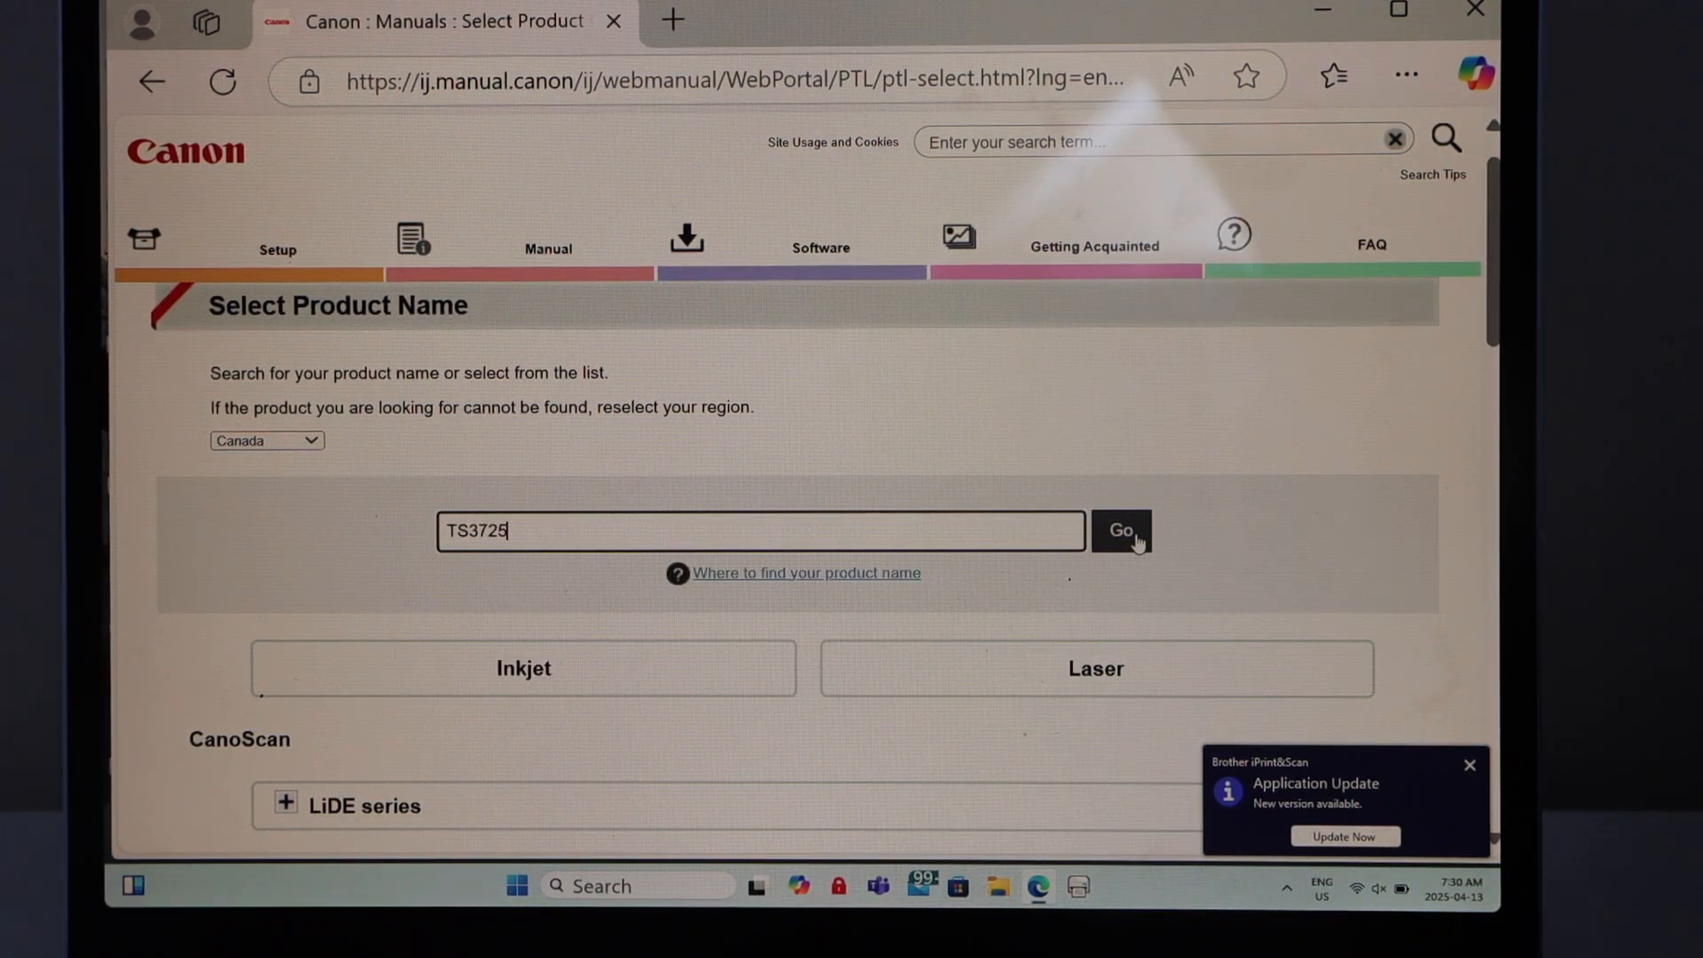
{"action": "left_click", "coordinate": [1121, 531]}
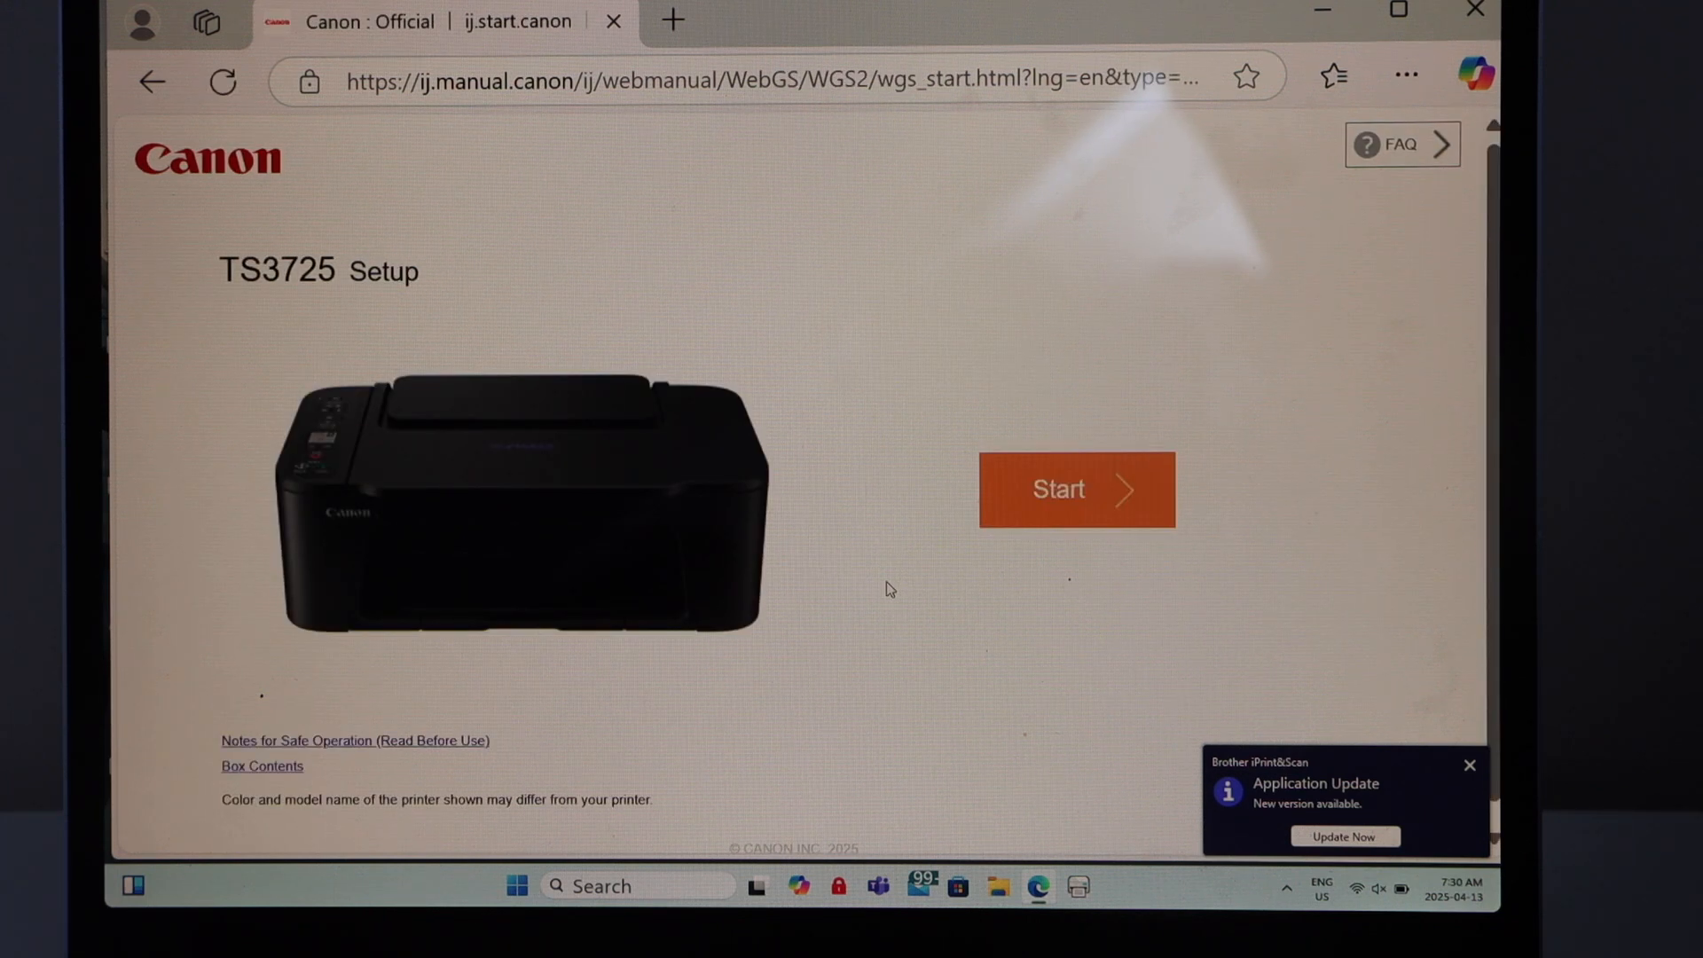
{"action": "mouse_move", "coordinate": [1059, 517]}
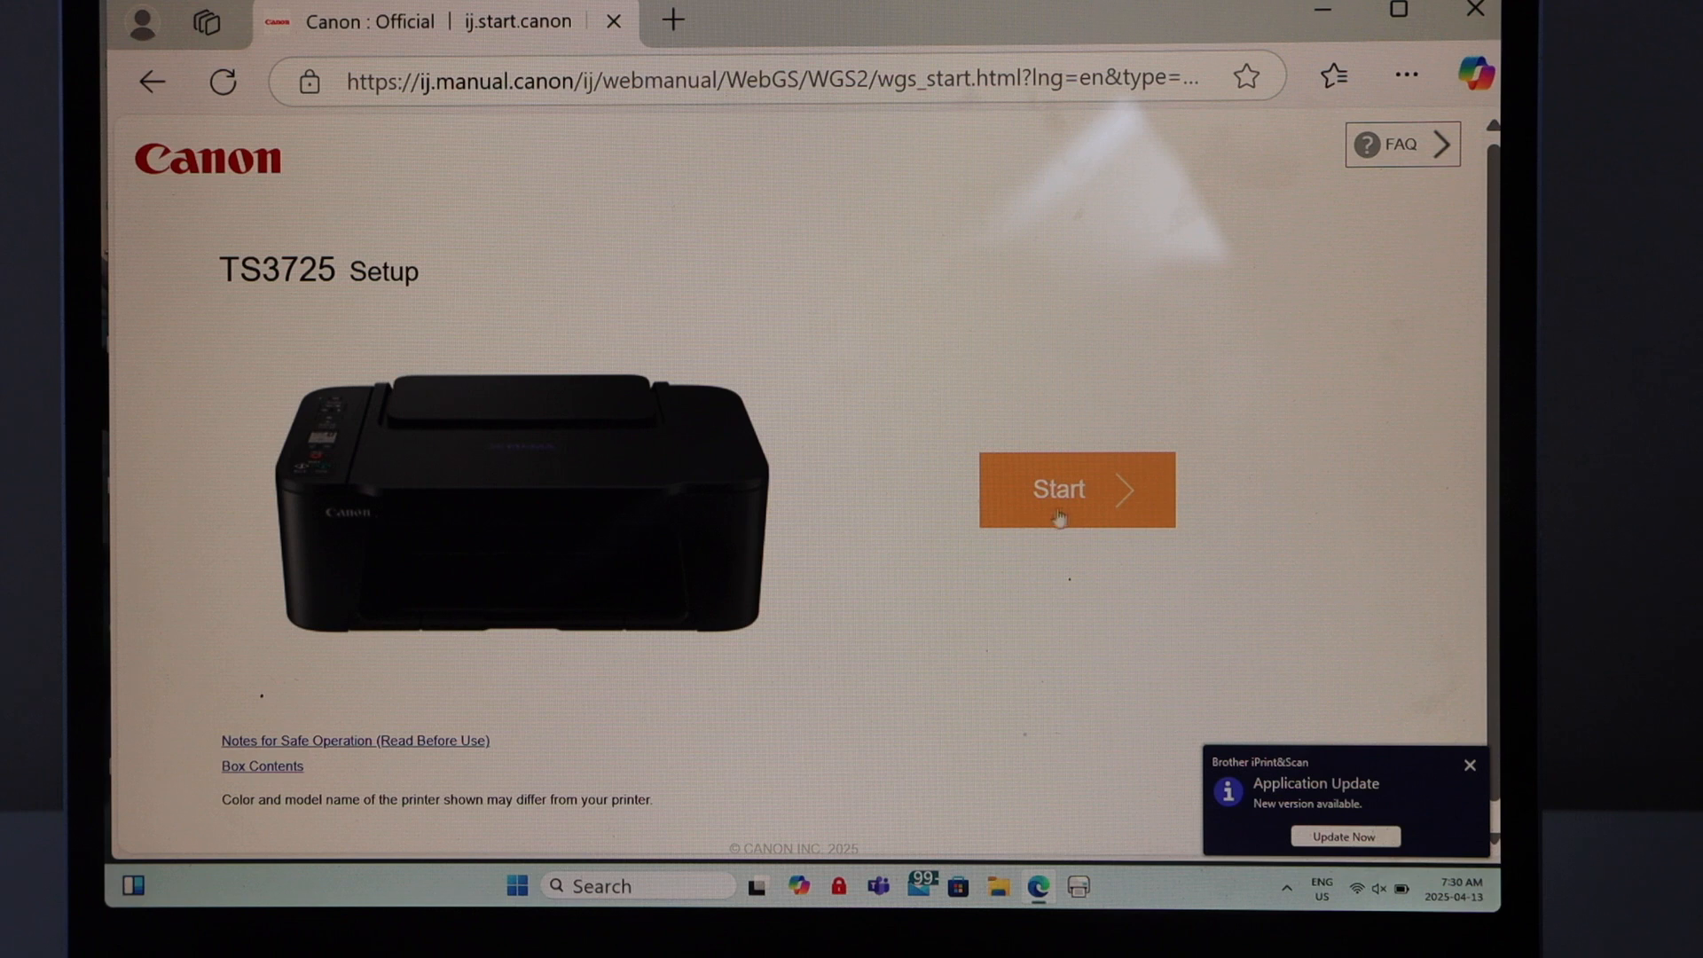
Step: Start the TS3725 setup and open the Connecting to a Computer/Smartphone (Windows) page
{"action": "left_click", "coordinate": [1073, 489]}
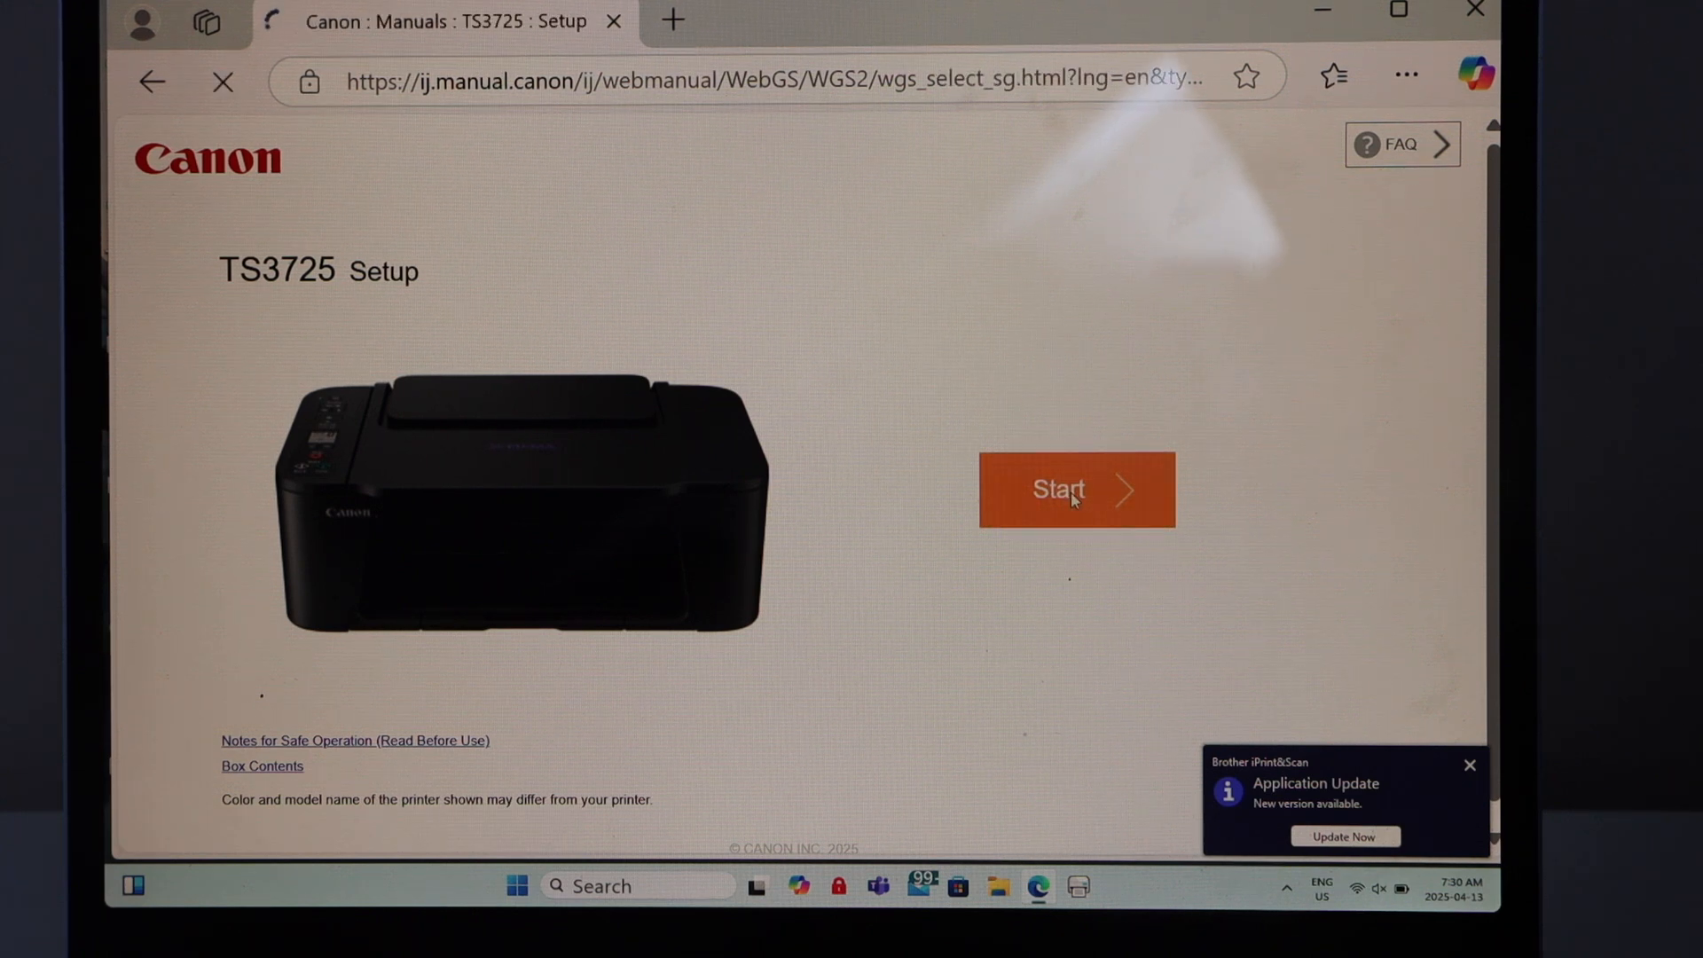
{"action": "left_click", "coordinate": [1074, 489]}
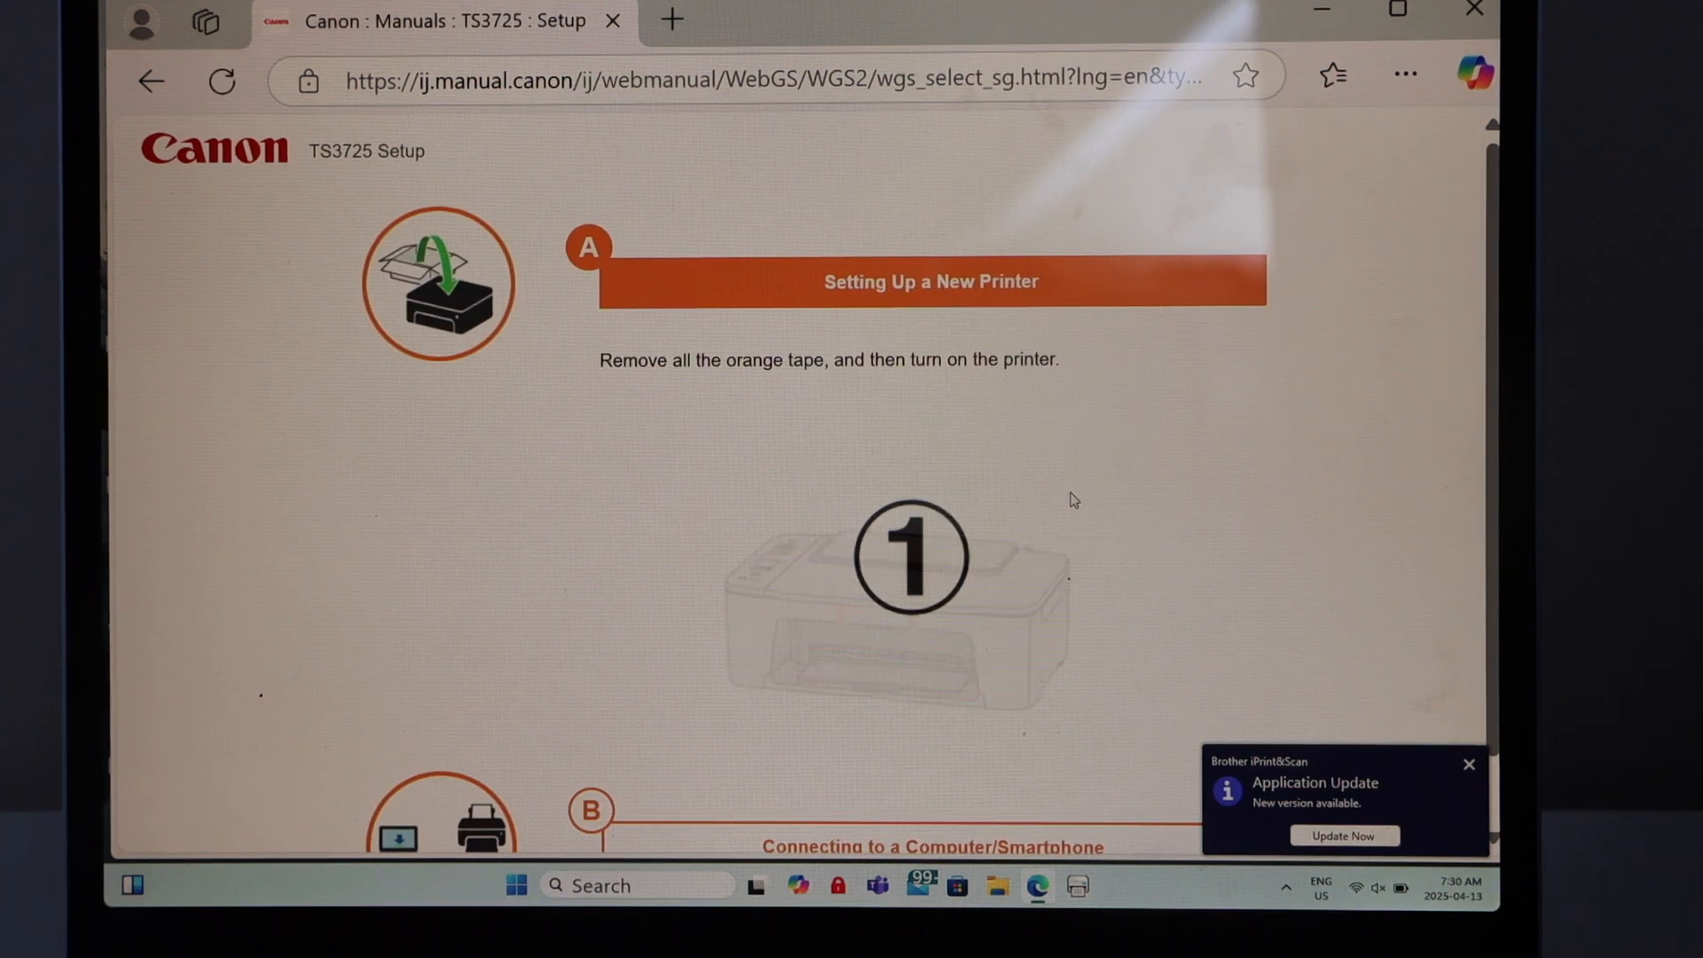
{"action": "scroll", "scroll_direction": "down", "scroll_amount": 3}
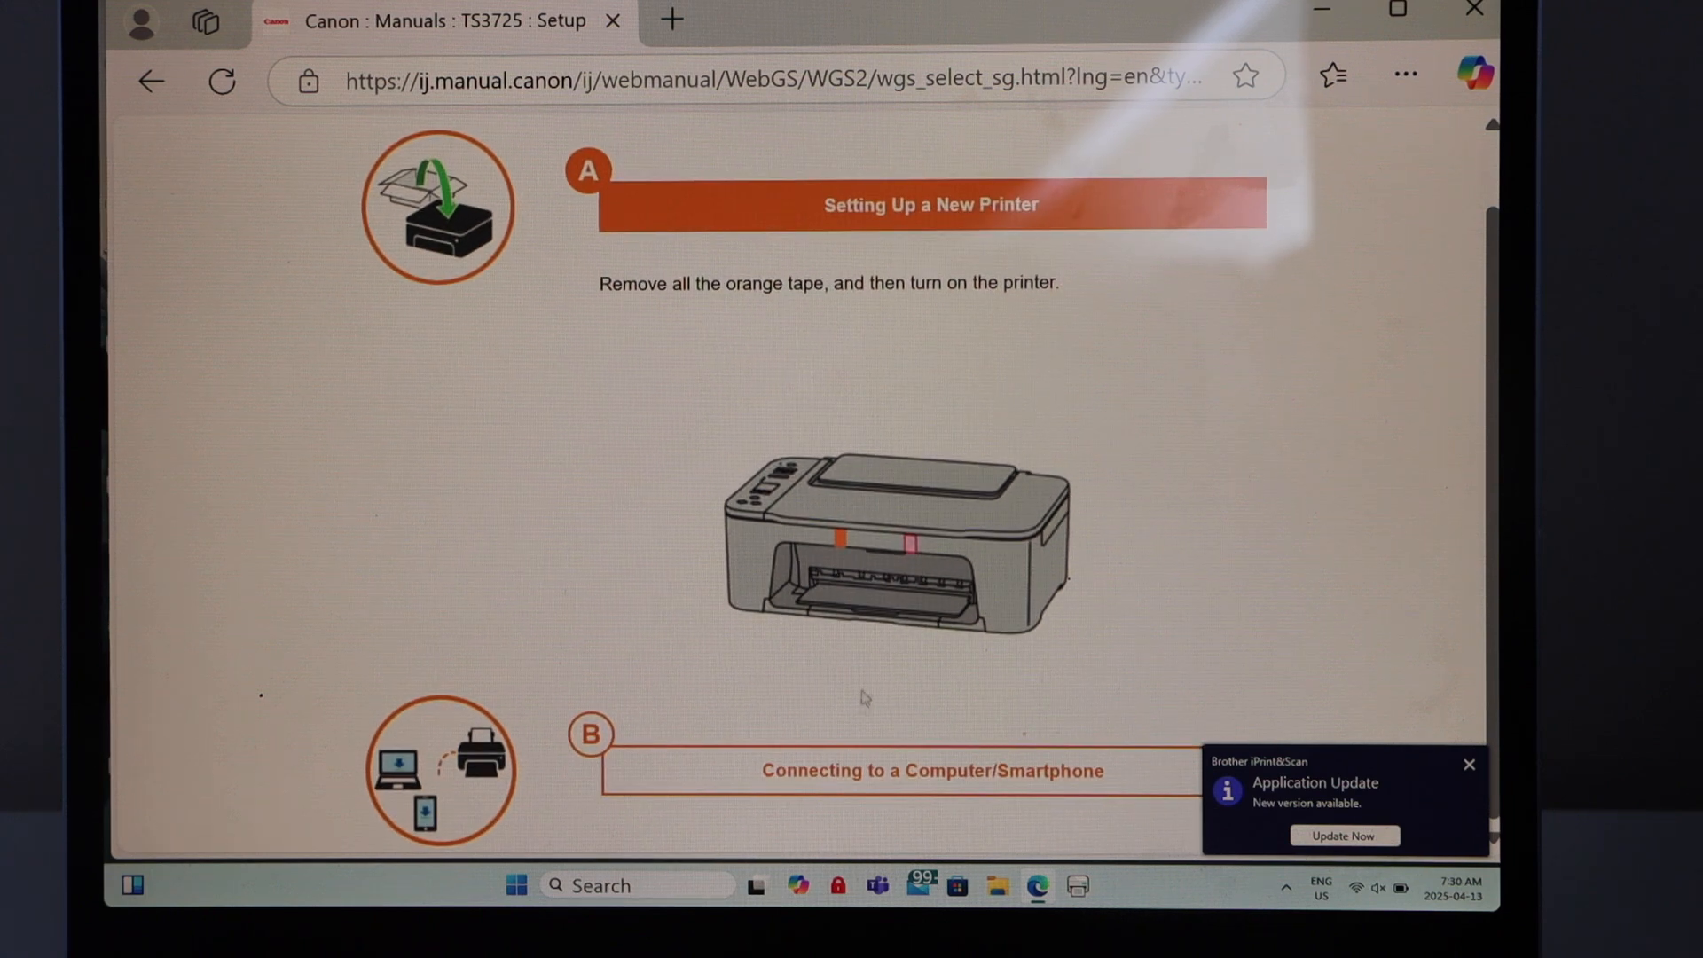
{"action": "mouse_move", "coordinate": [956, 771]}
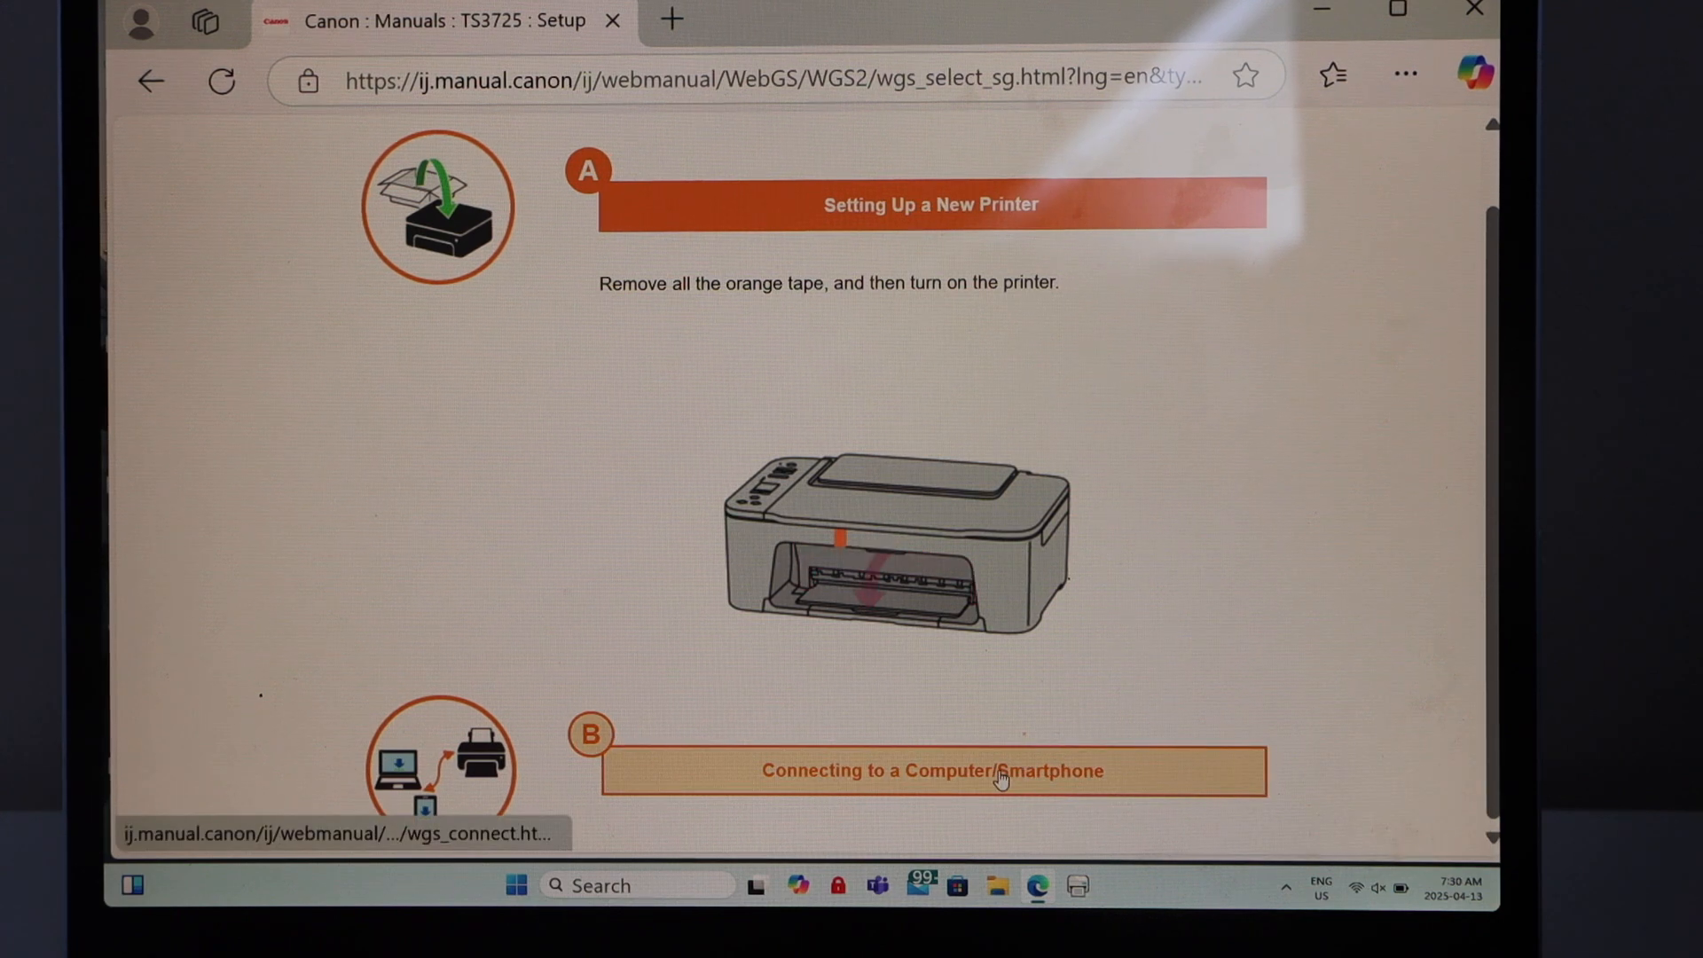
{"action": "left_click", "coordinate": [930, 770]}
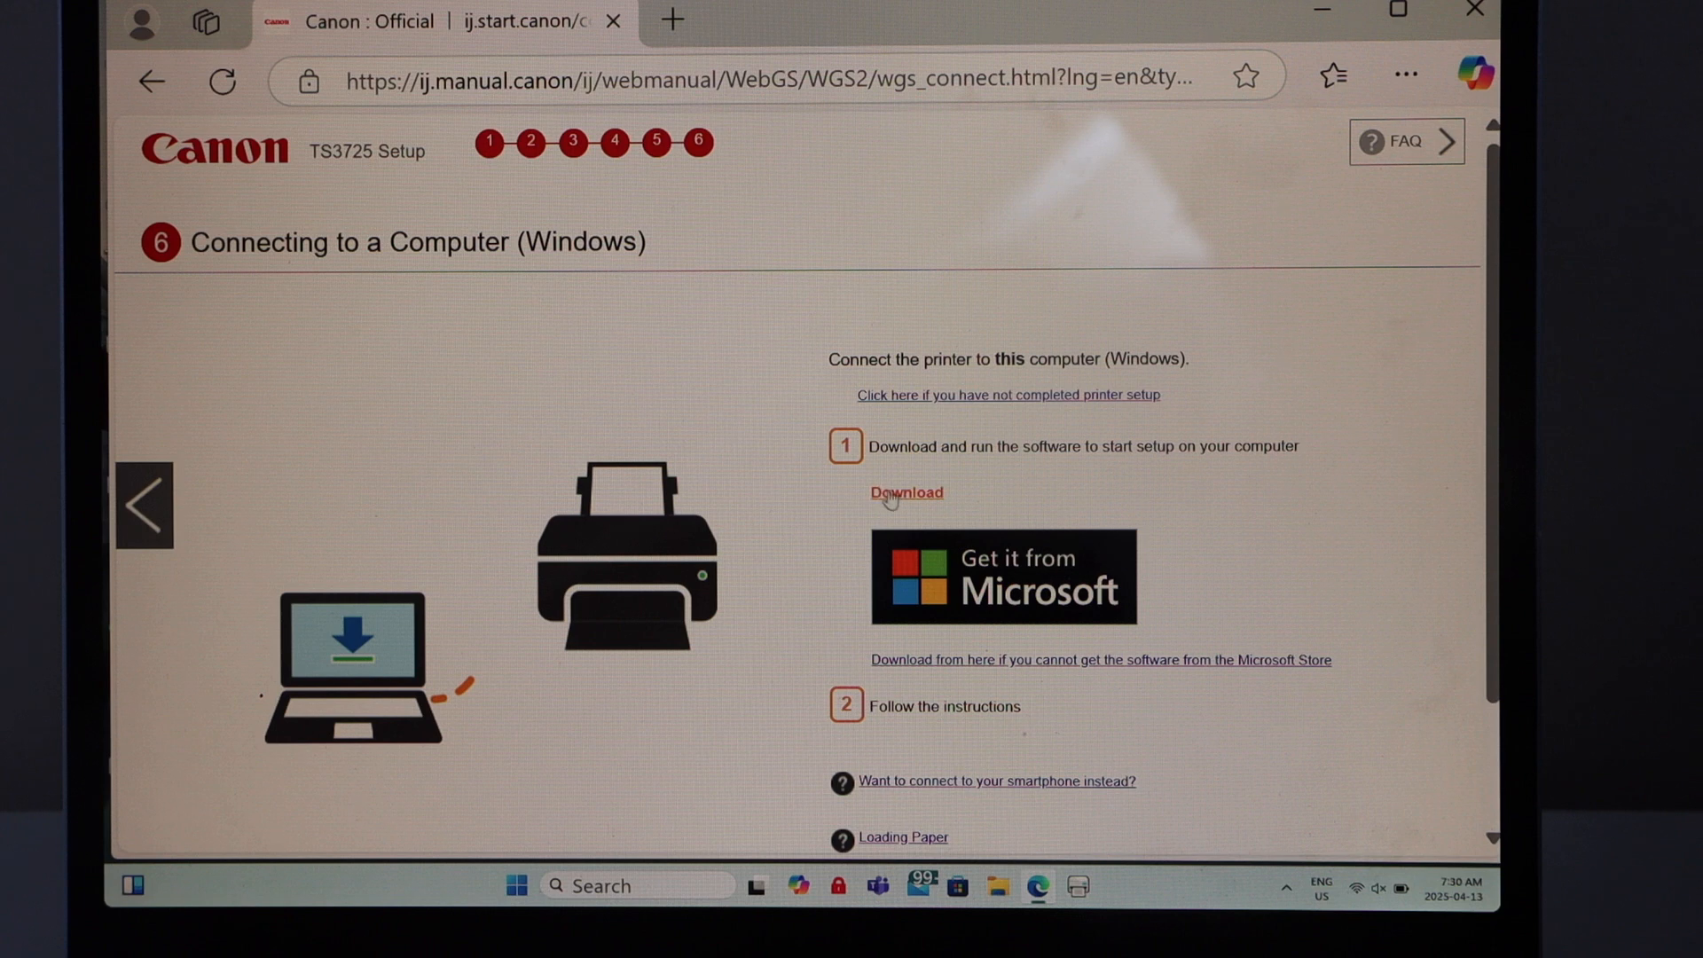
Step: Get the Canon PRINT app from Microsoft Store and open it
{"action": "left_click", "coordinate": [1002, 576]}
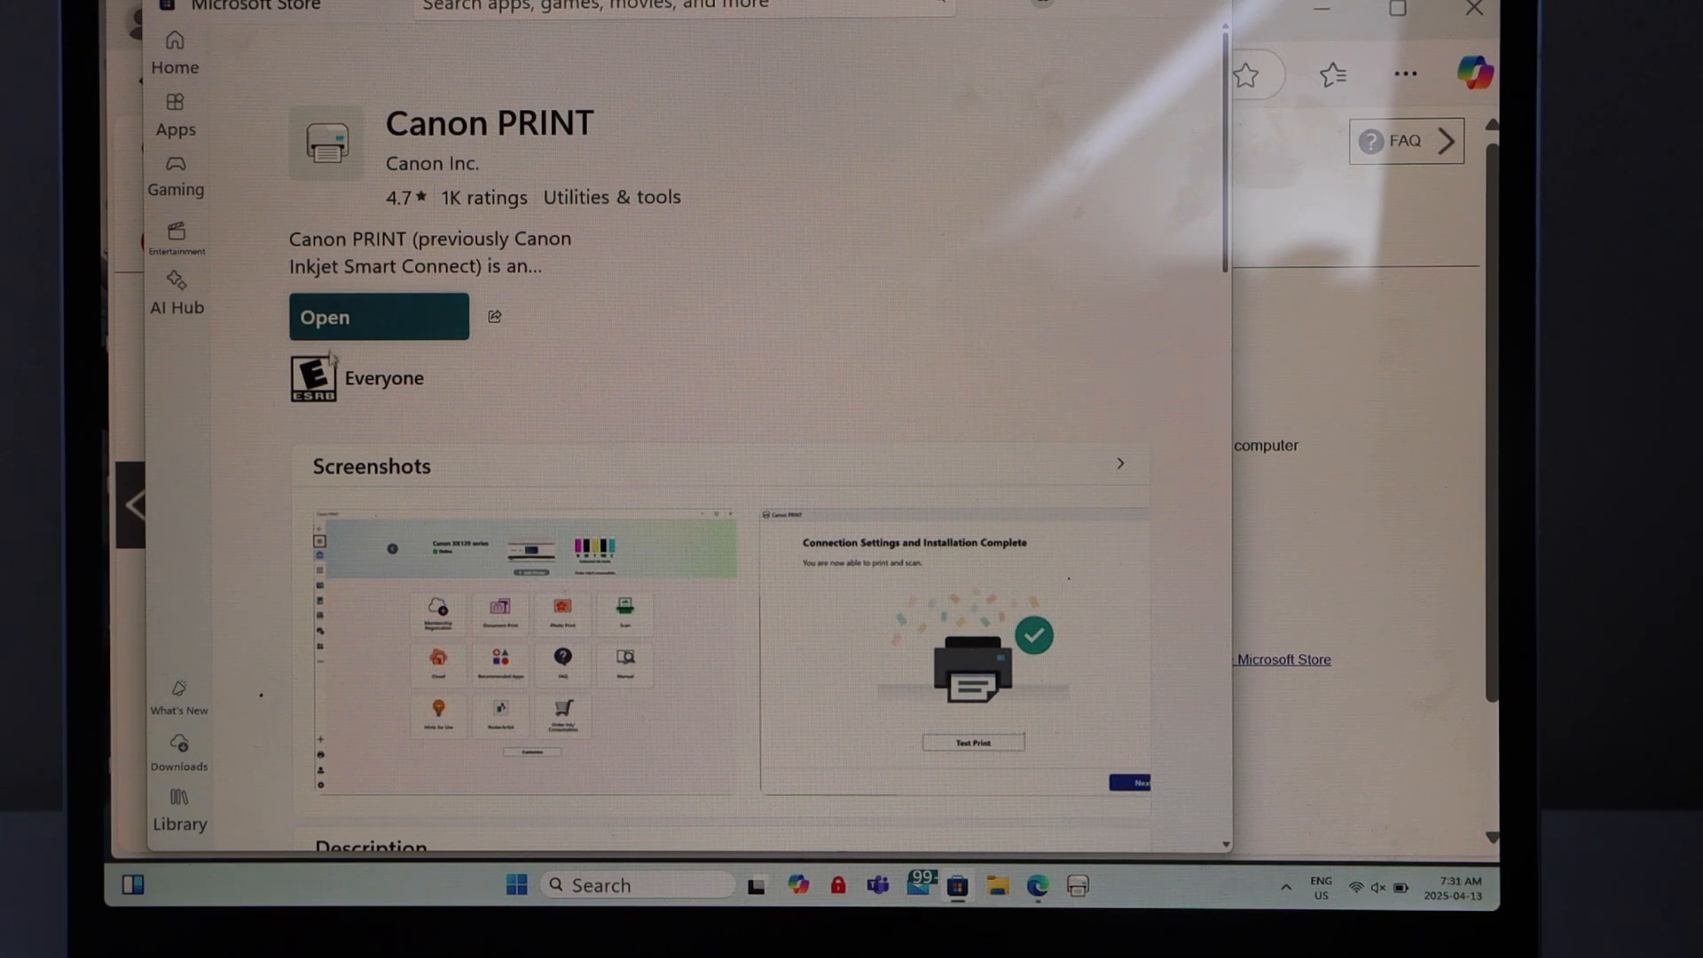
{"action": "left_click", "coordinate": [378, 316]}
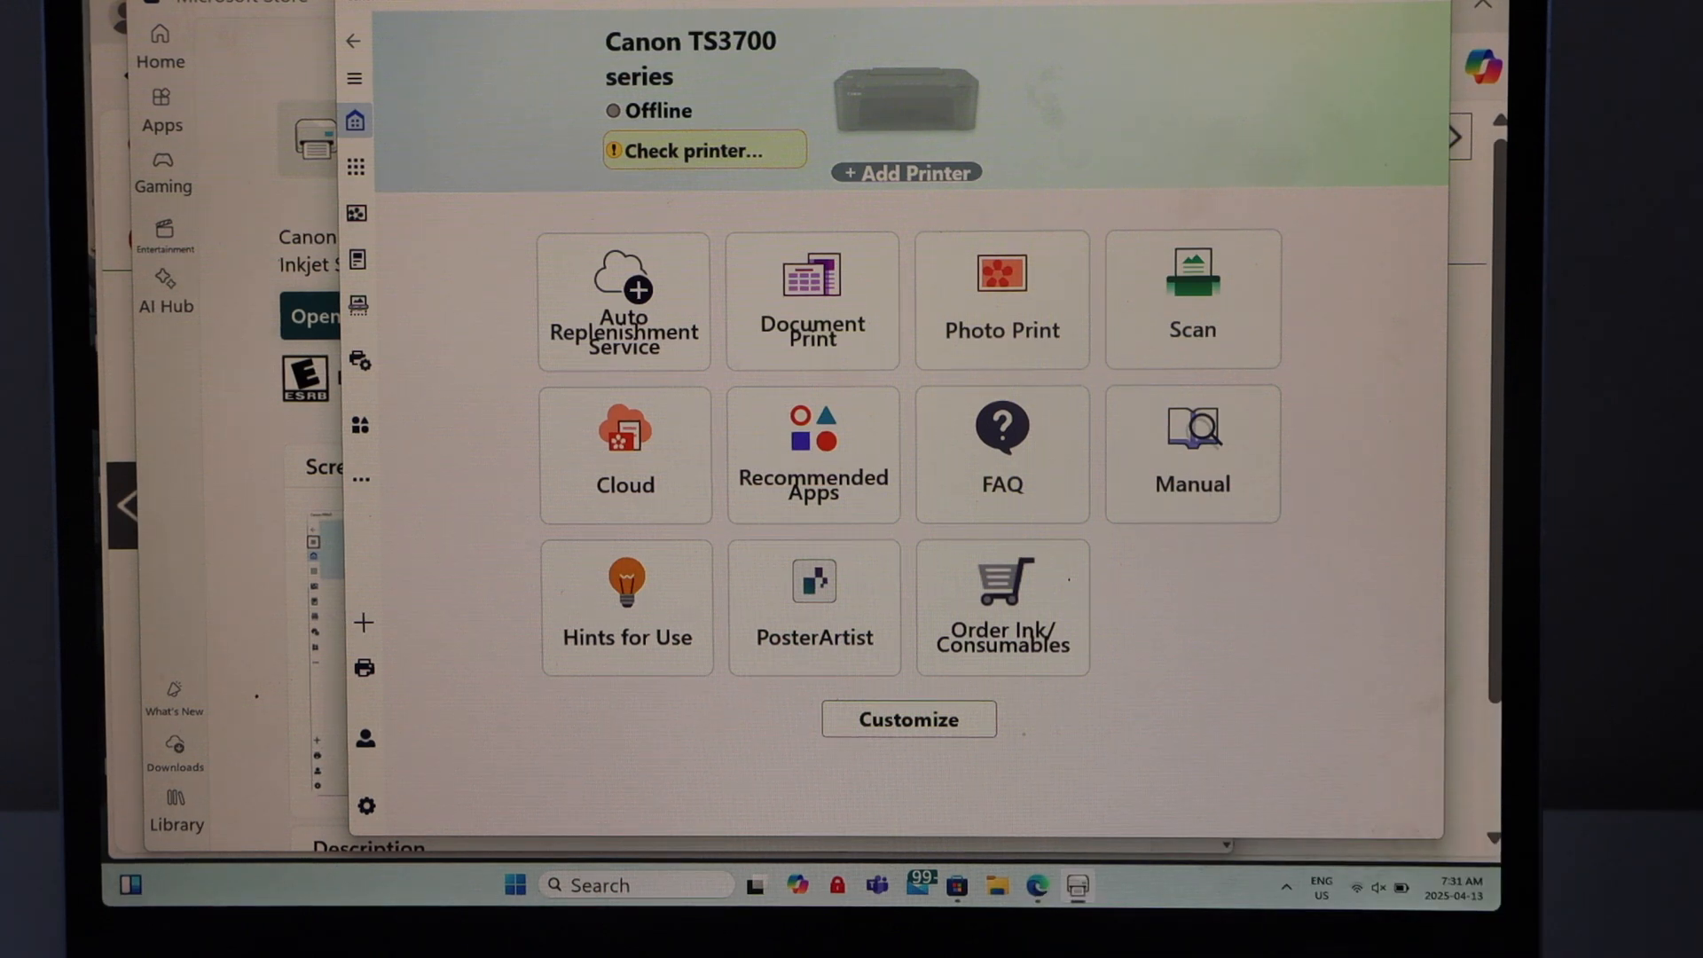
Step: Add the offline TS3700 printer, approve User Account Control, confirm power, and choose Wi-Fi Connection
{"action": "left_click", "coordinate": [906, 171]}
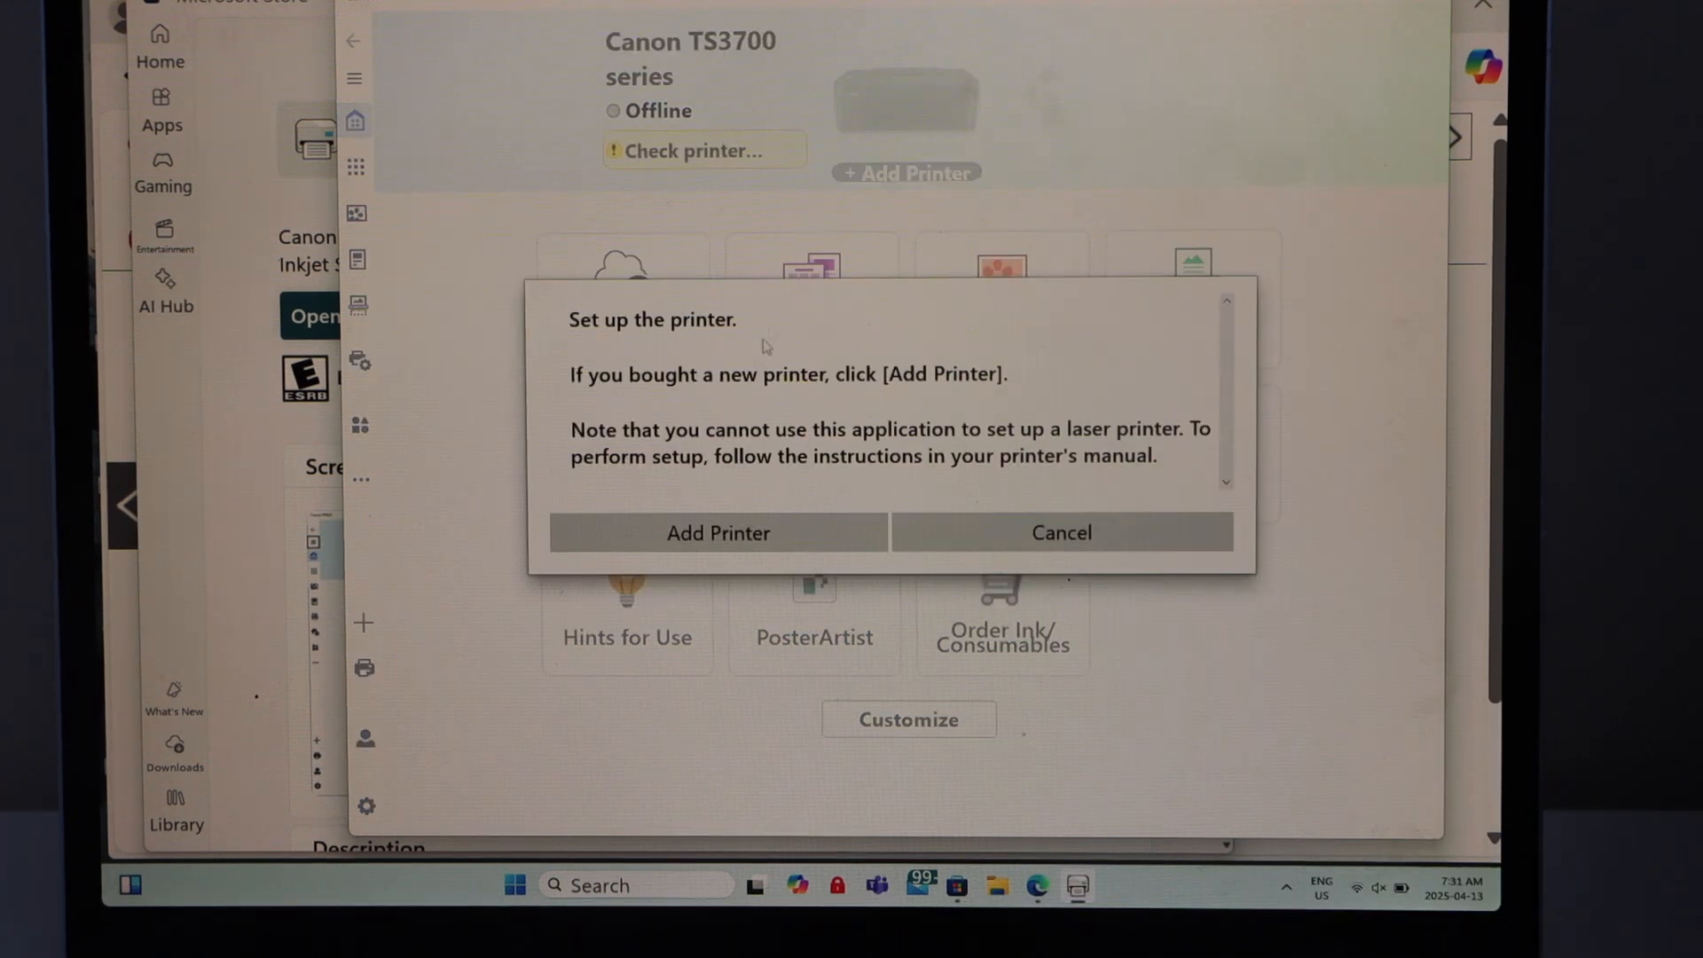
{"action": "left_click", "coordinate": [1060, 532]}
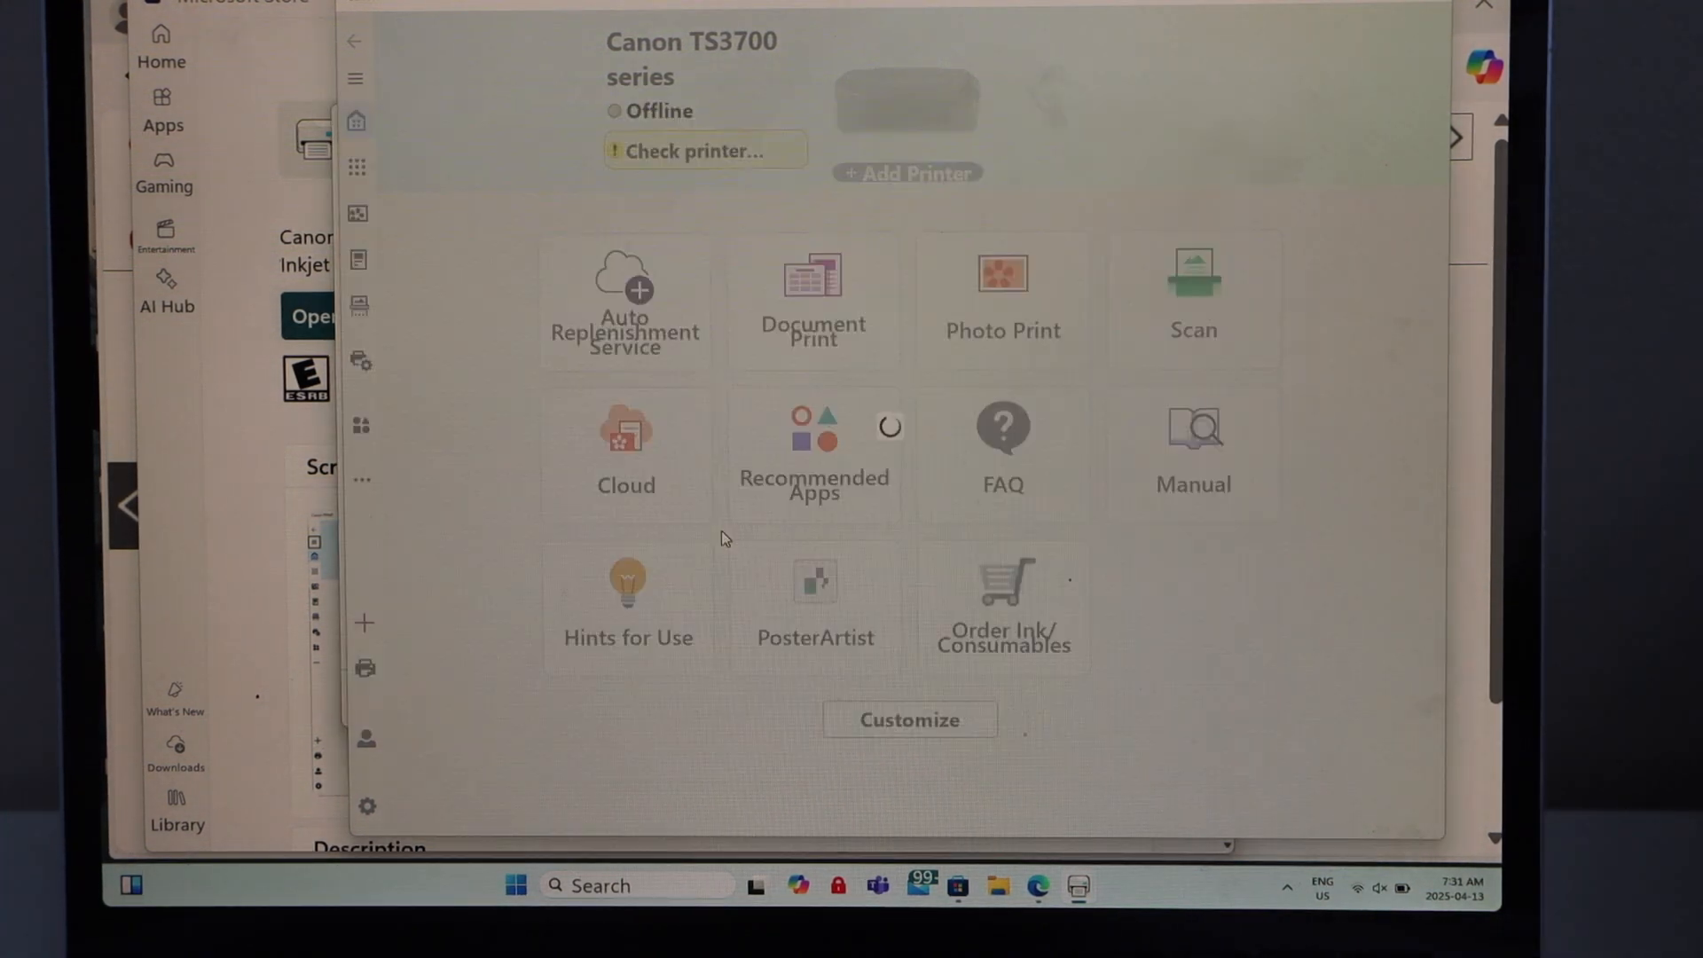
{"action": "left_click", "coordinate": [813, 449]}
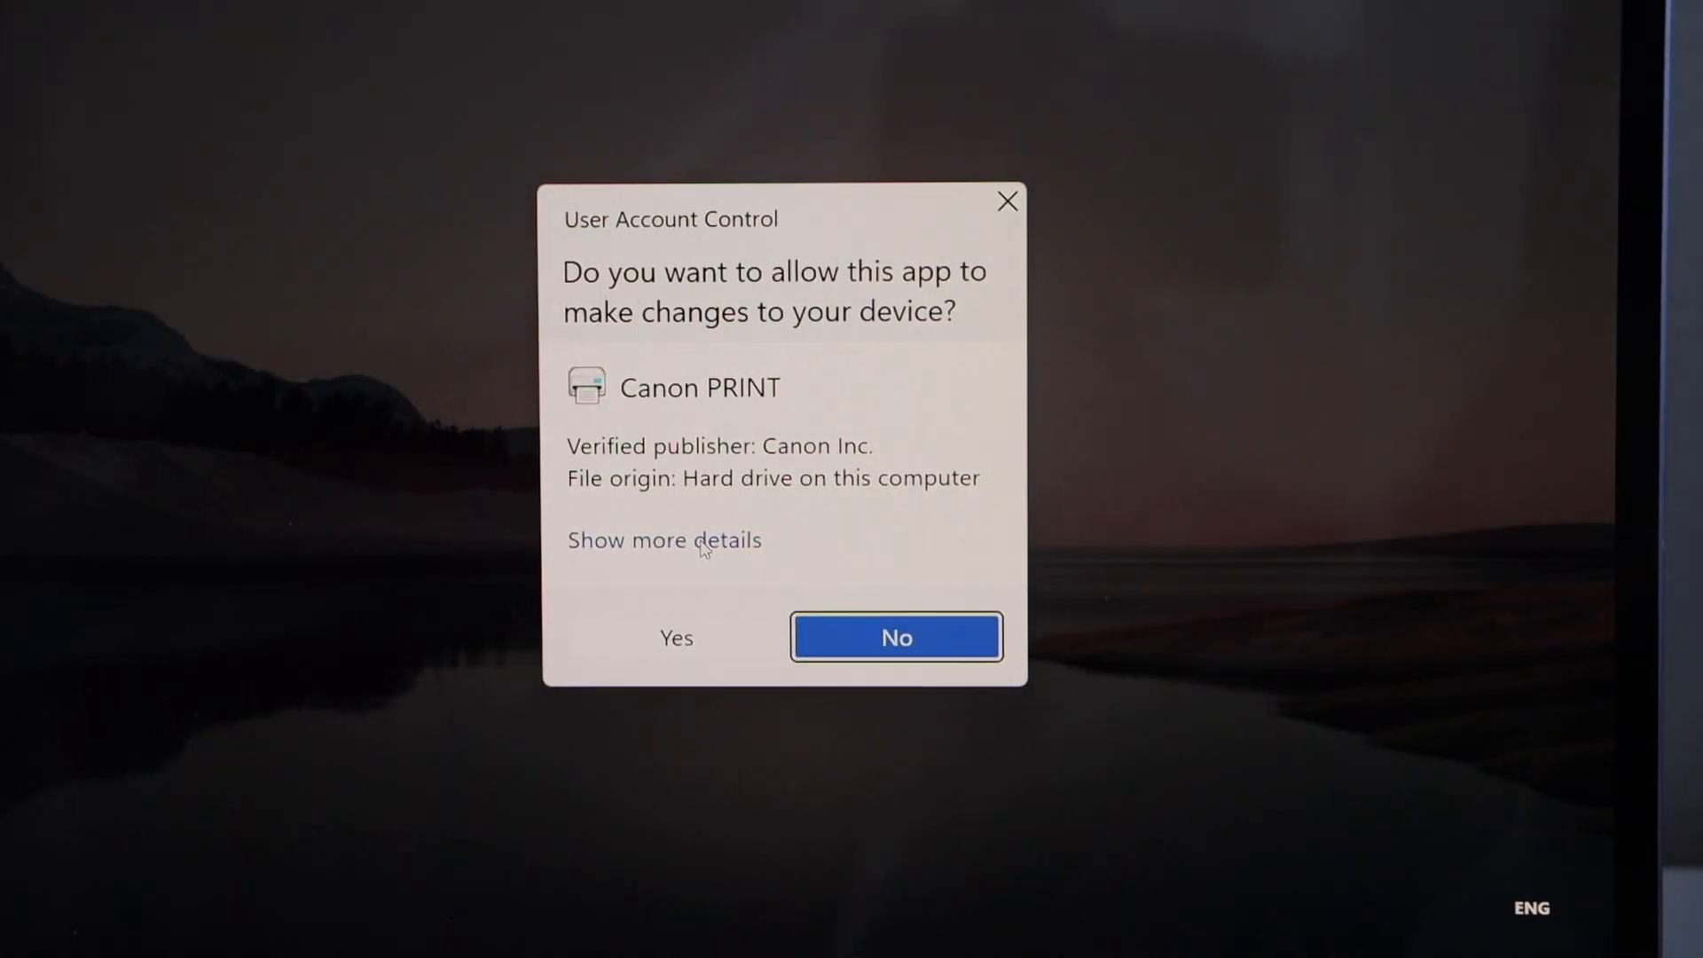
{"action": "left_click", "coordinate": [676, 638]}
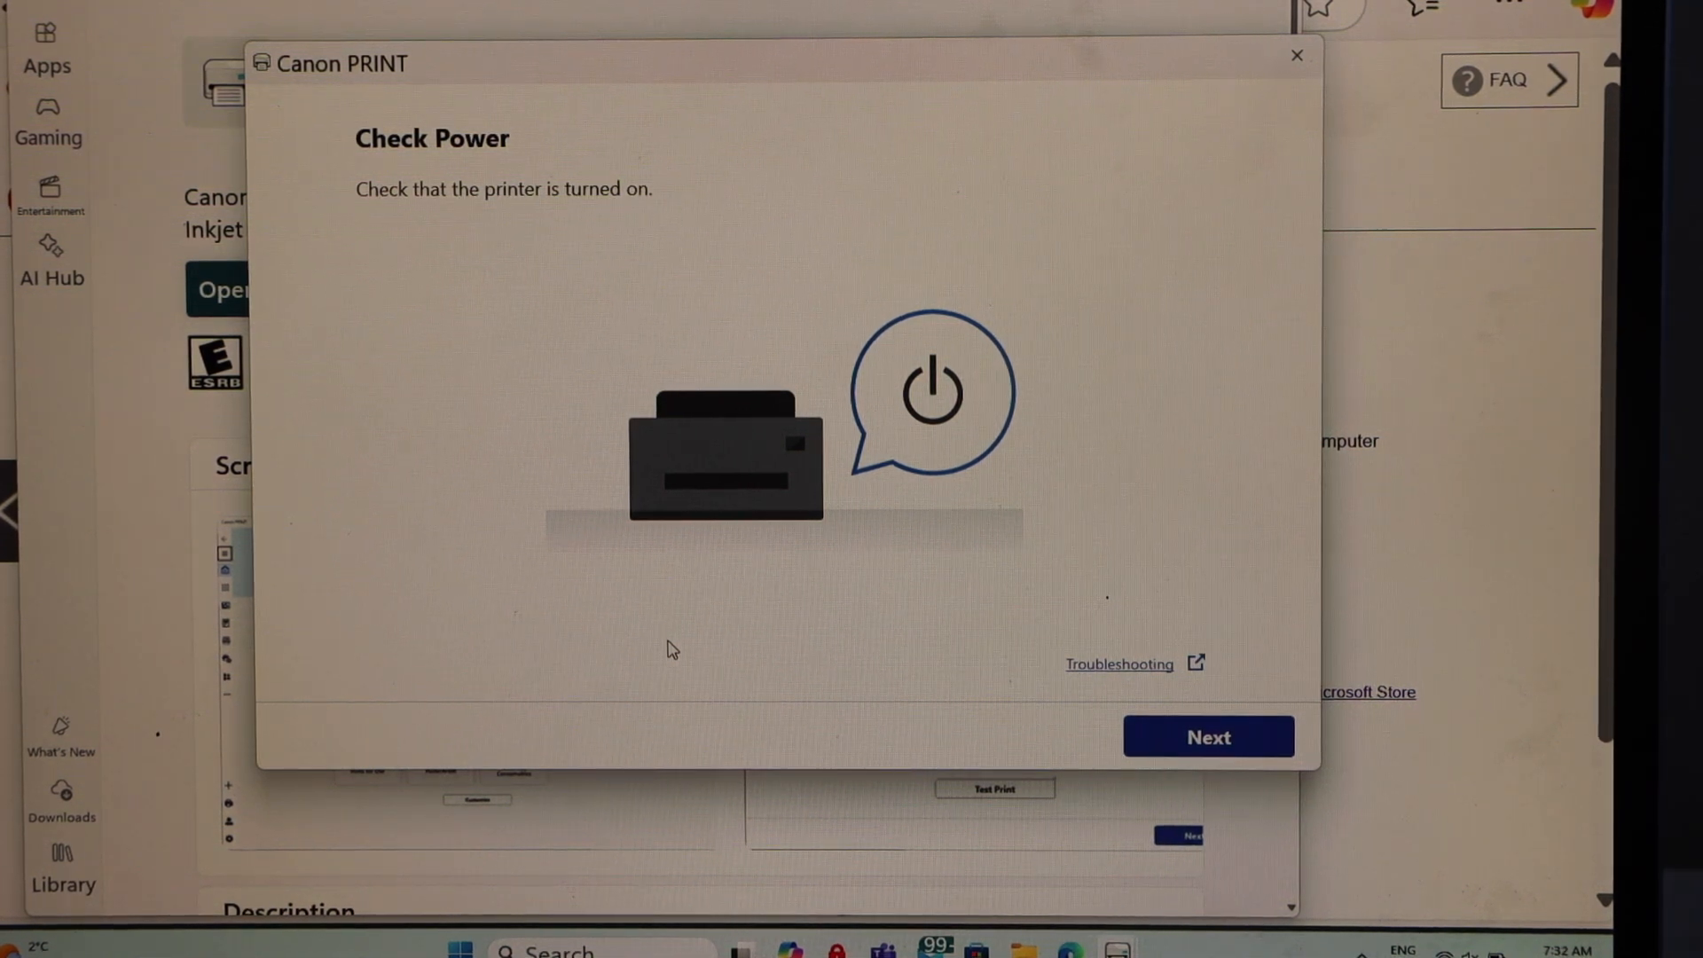
{"action": "mouse_move", "coordinate": [1008, 663]}
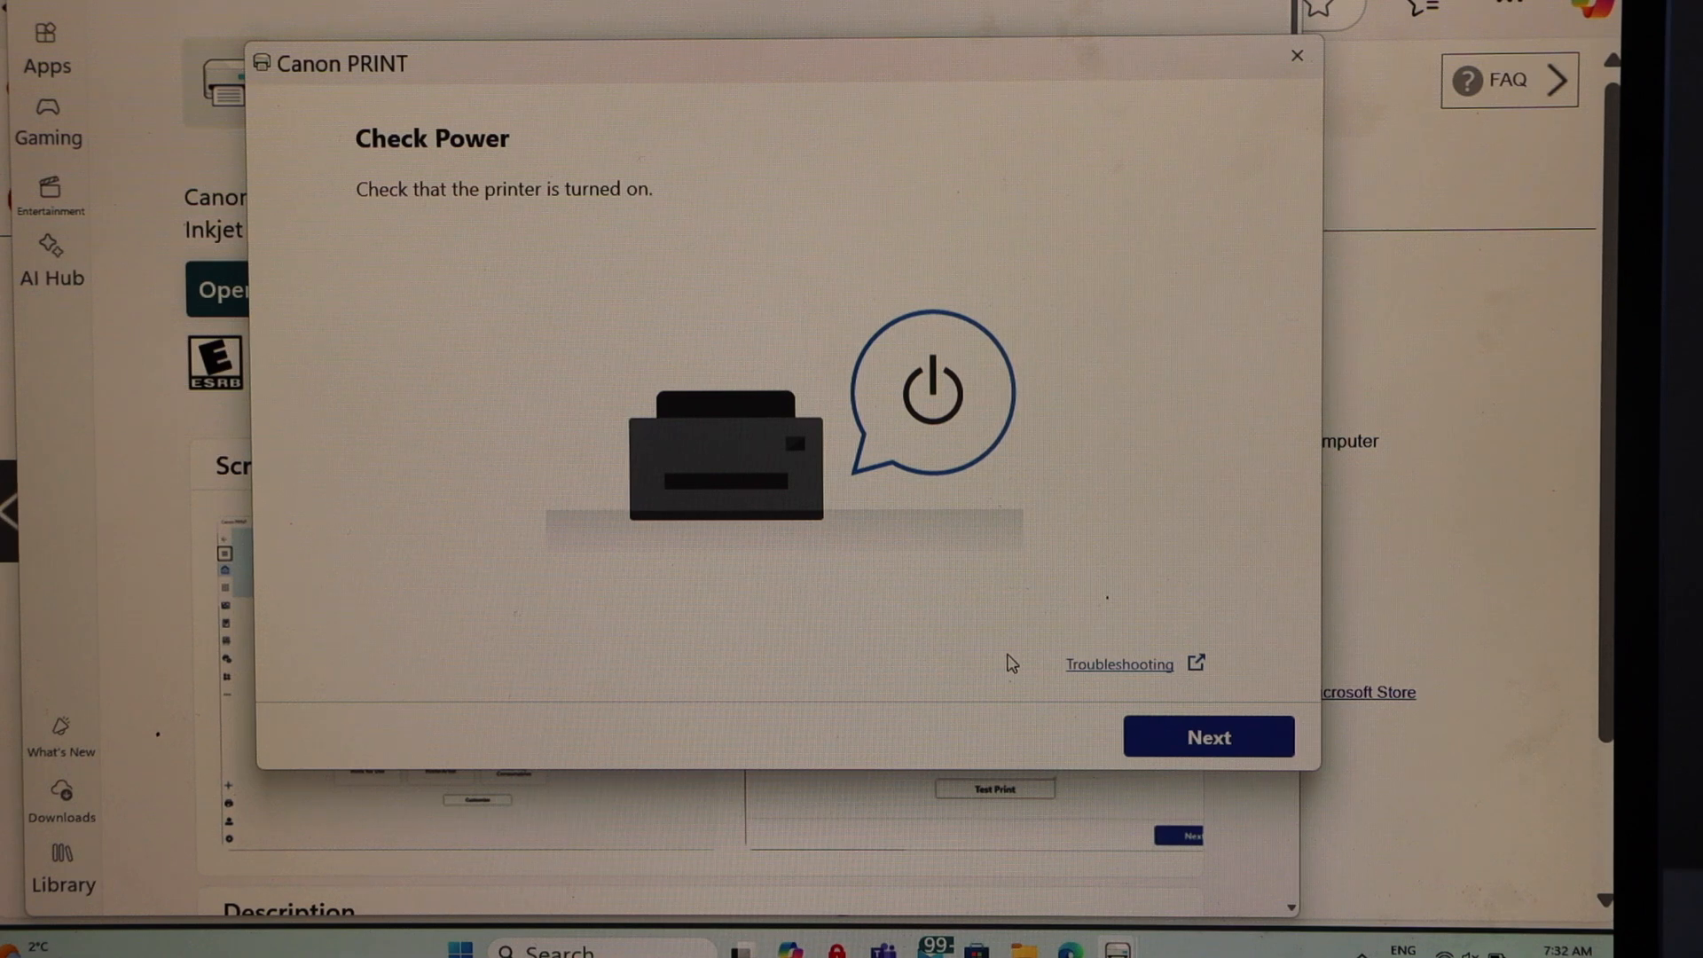
{"action": "mouse_move", "coordinate": [1204, 755]}
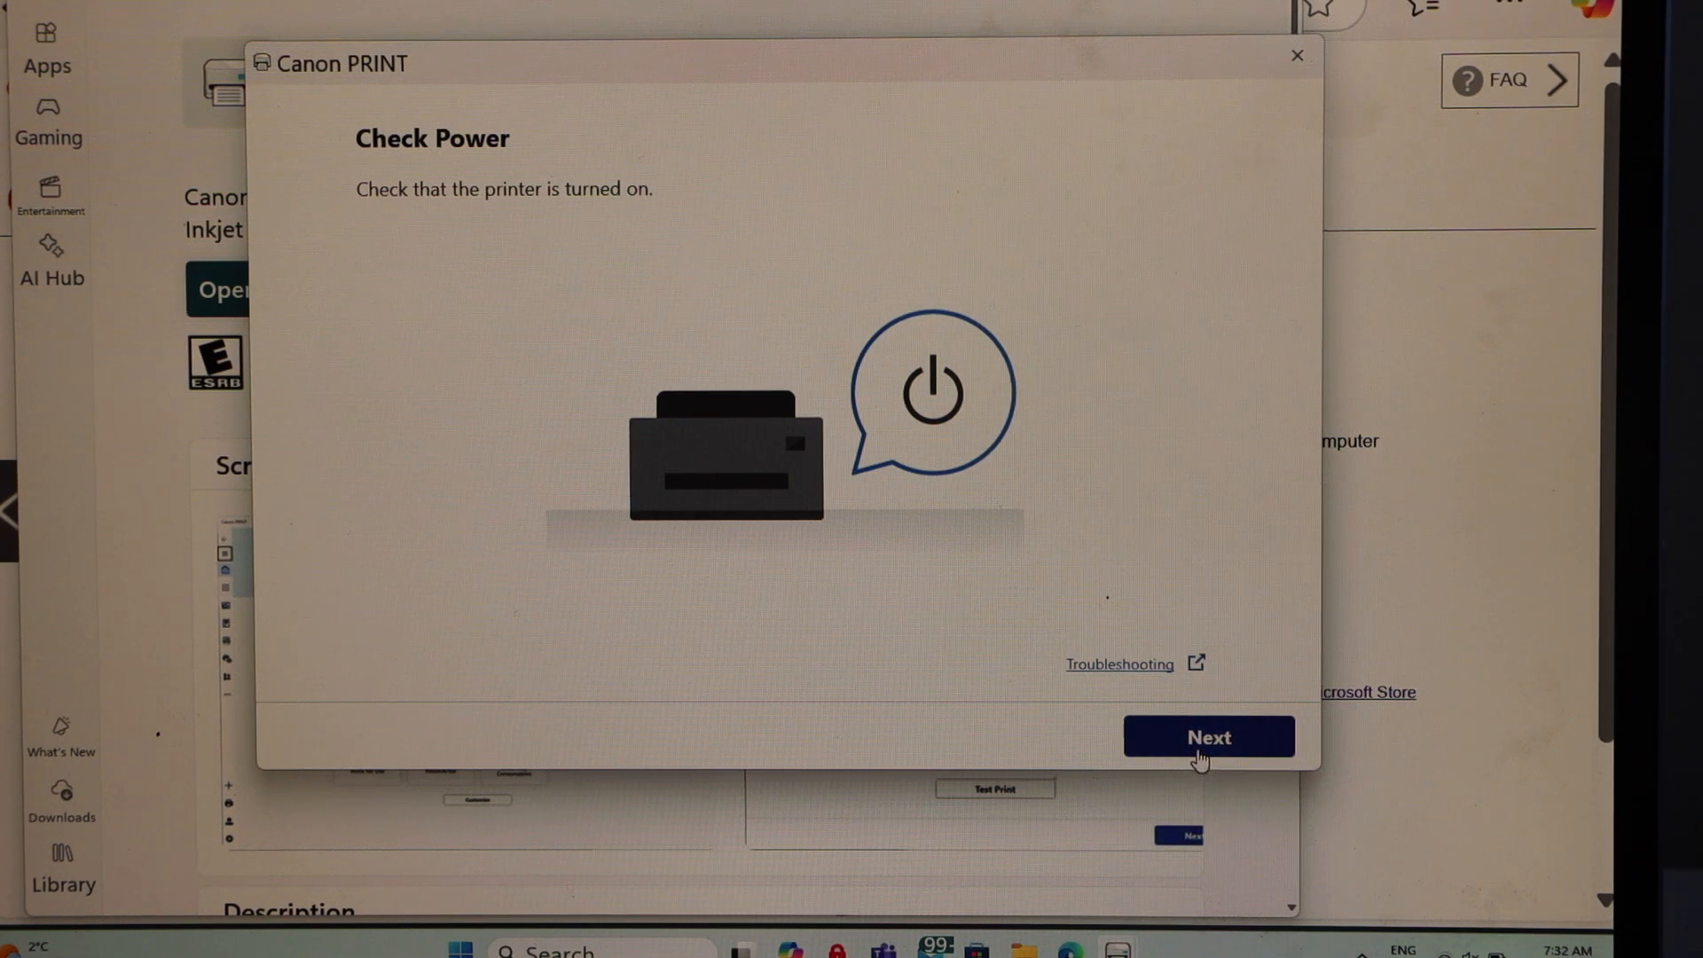
{"action": "left_click", "coordinate": [1208, 737]}
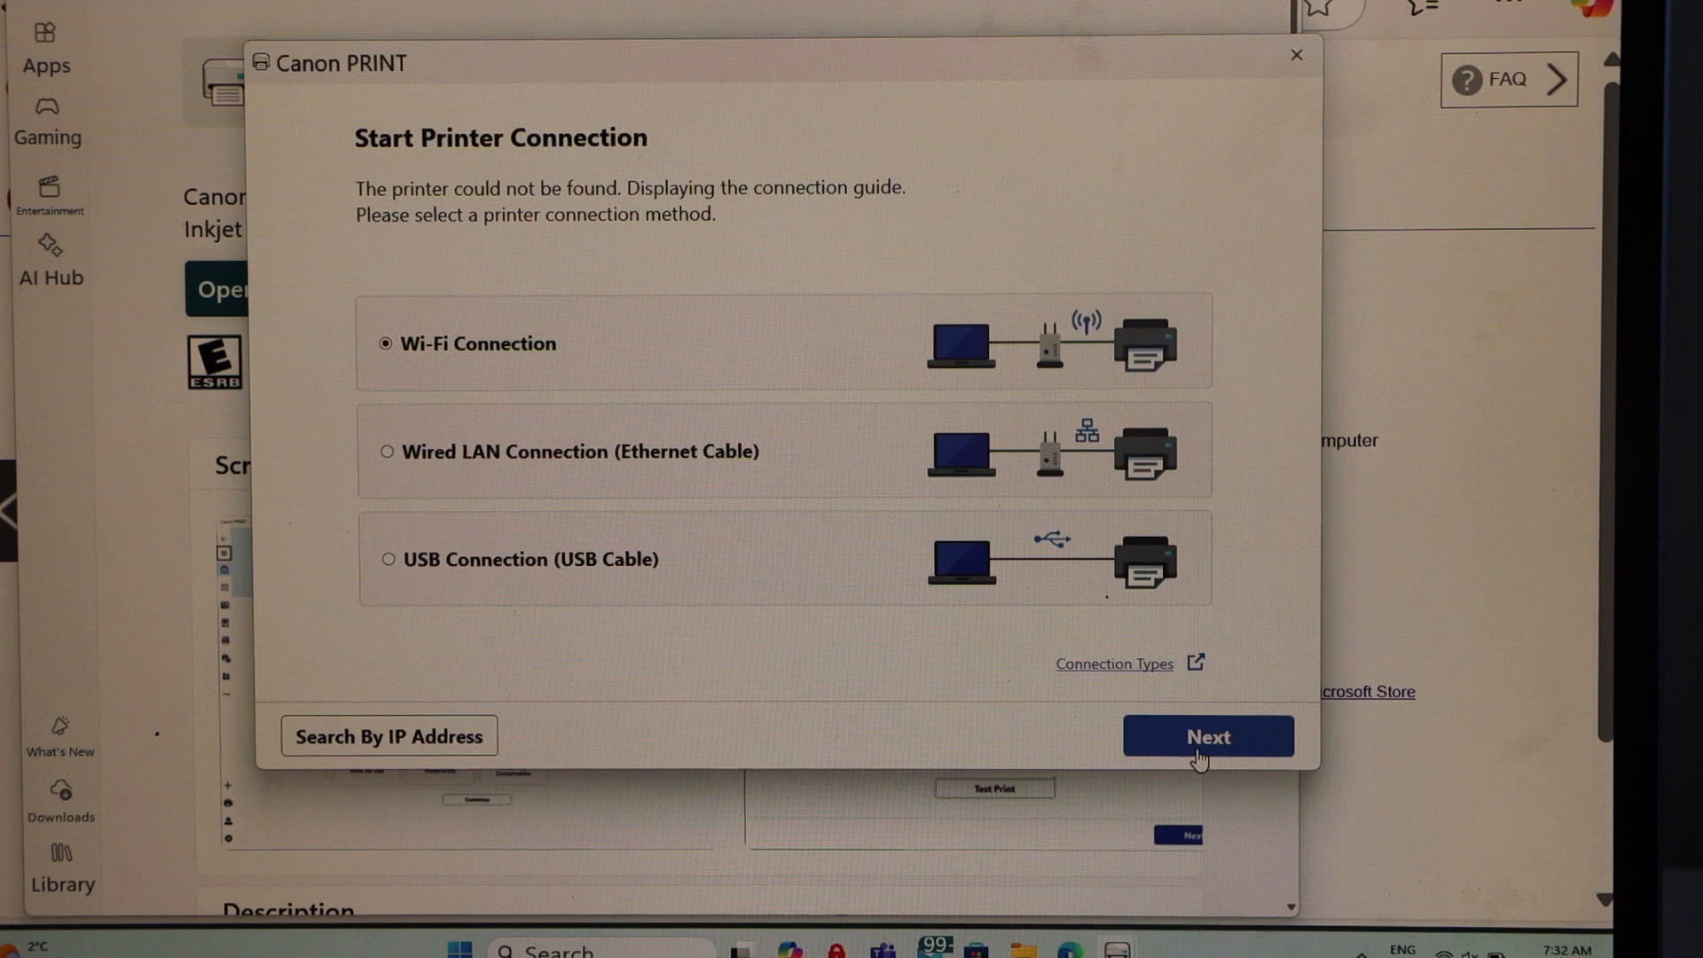
{"action": "mouse_move", "coordinate": [1129, 771]}
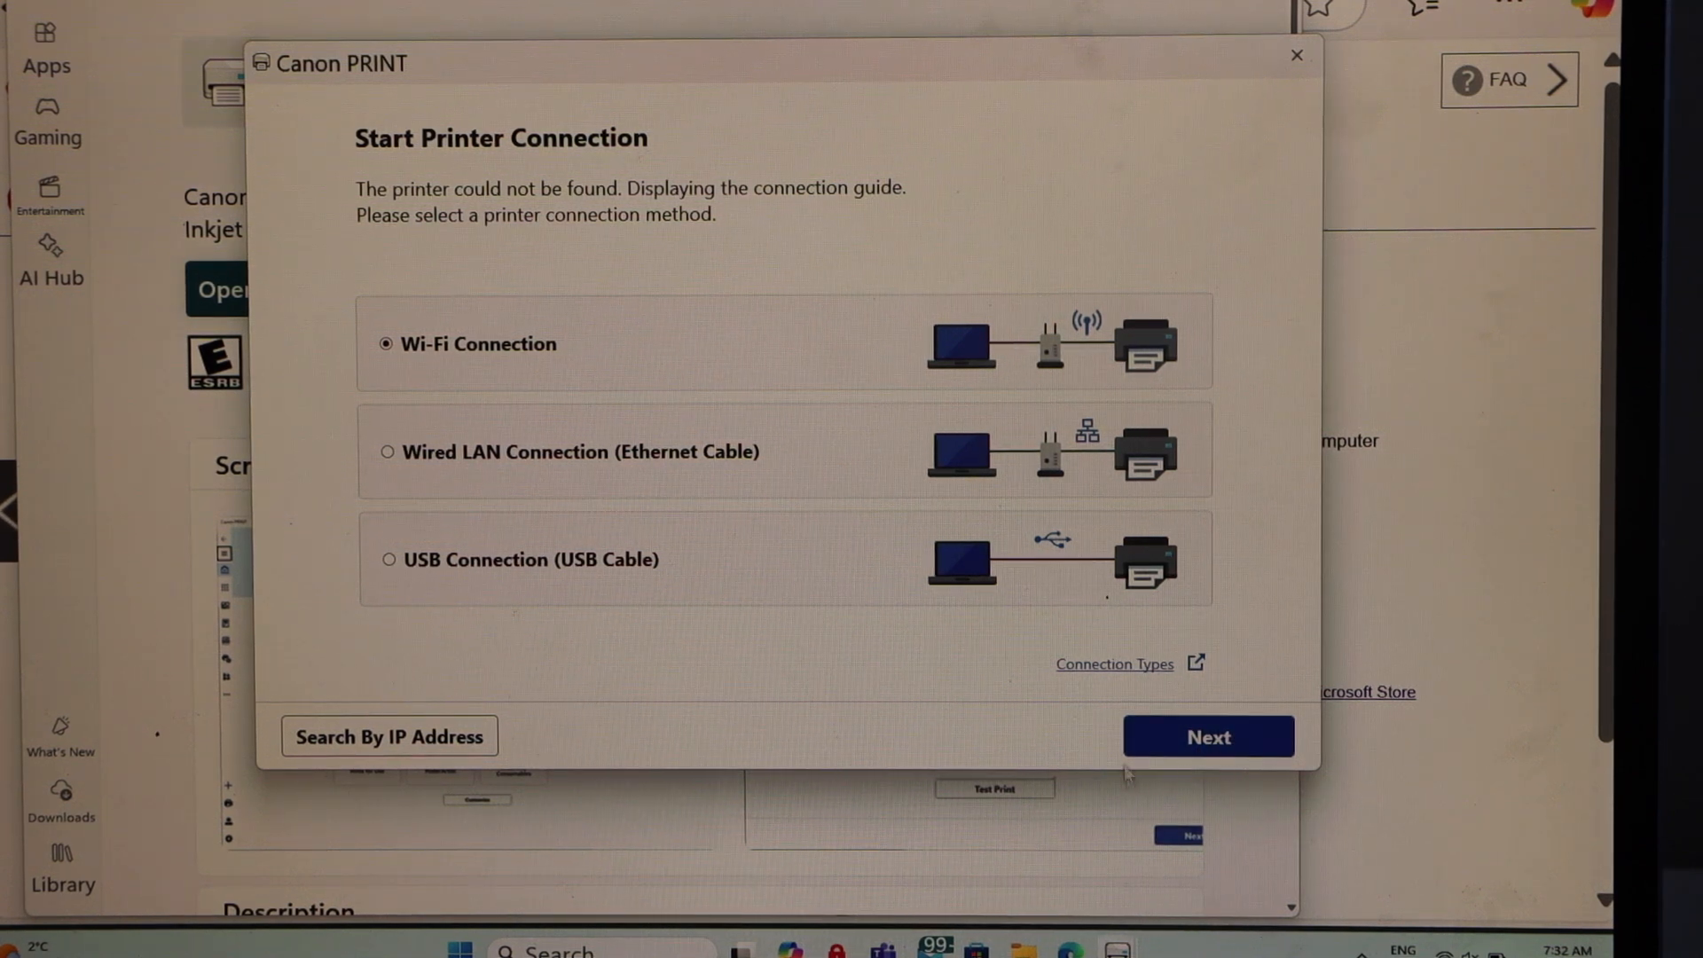
{"action": "mouse_move", "coordinate": [1167, 627]}
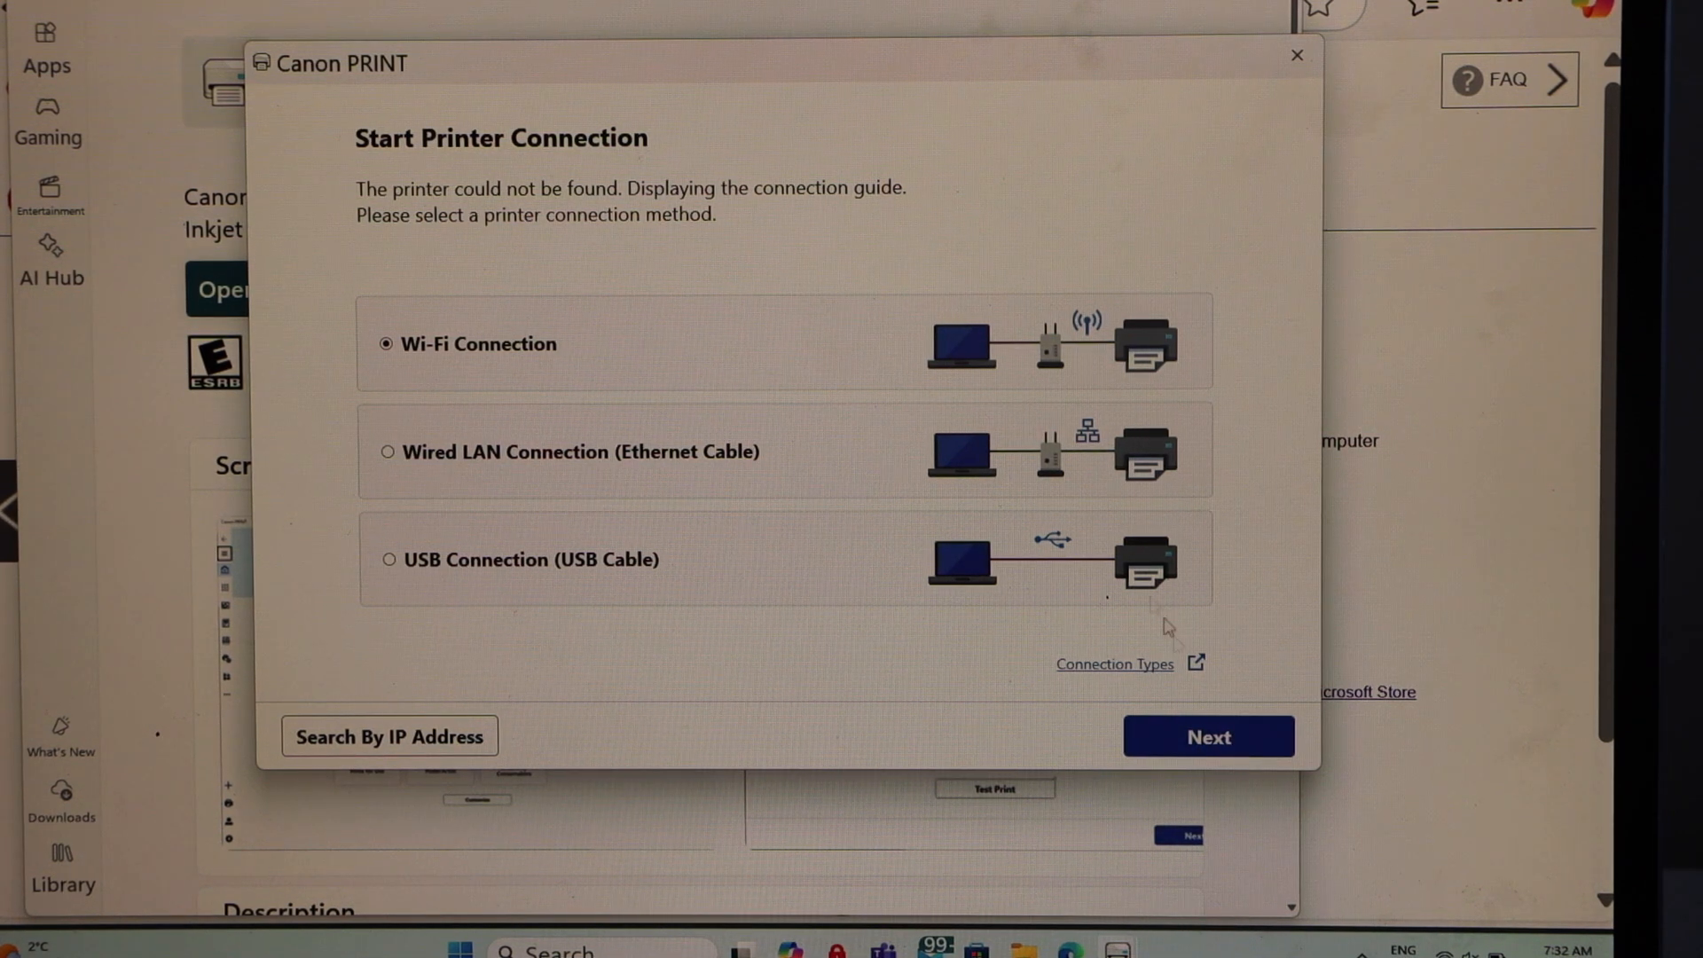
{"action": "left_click", "coordinate": [1207, 735]}
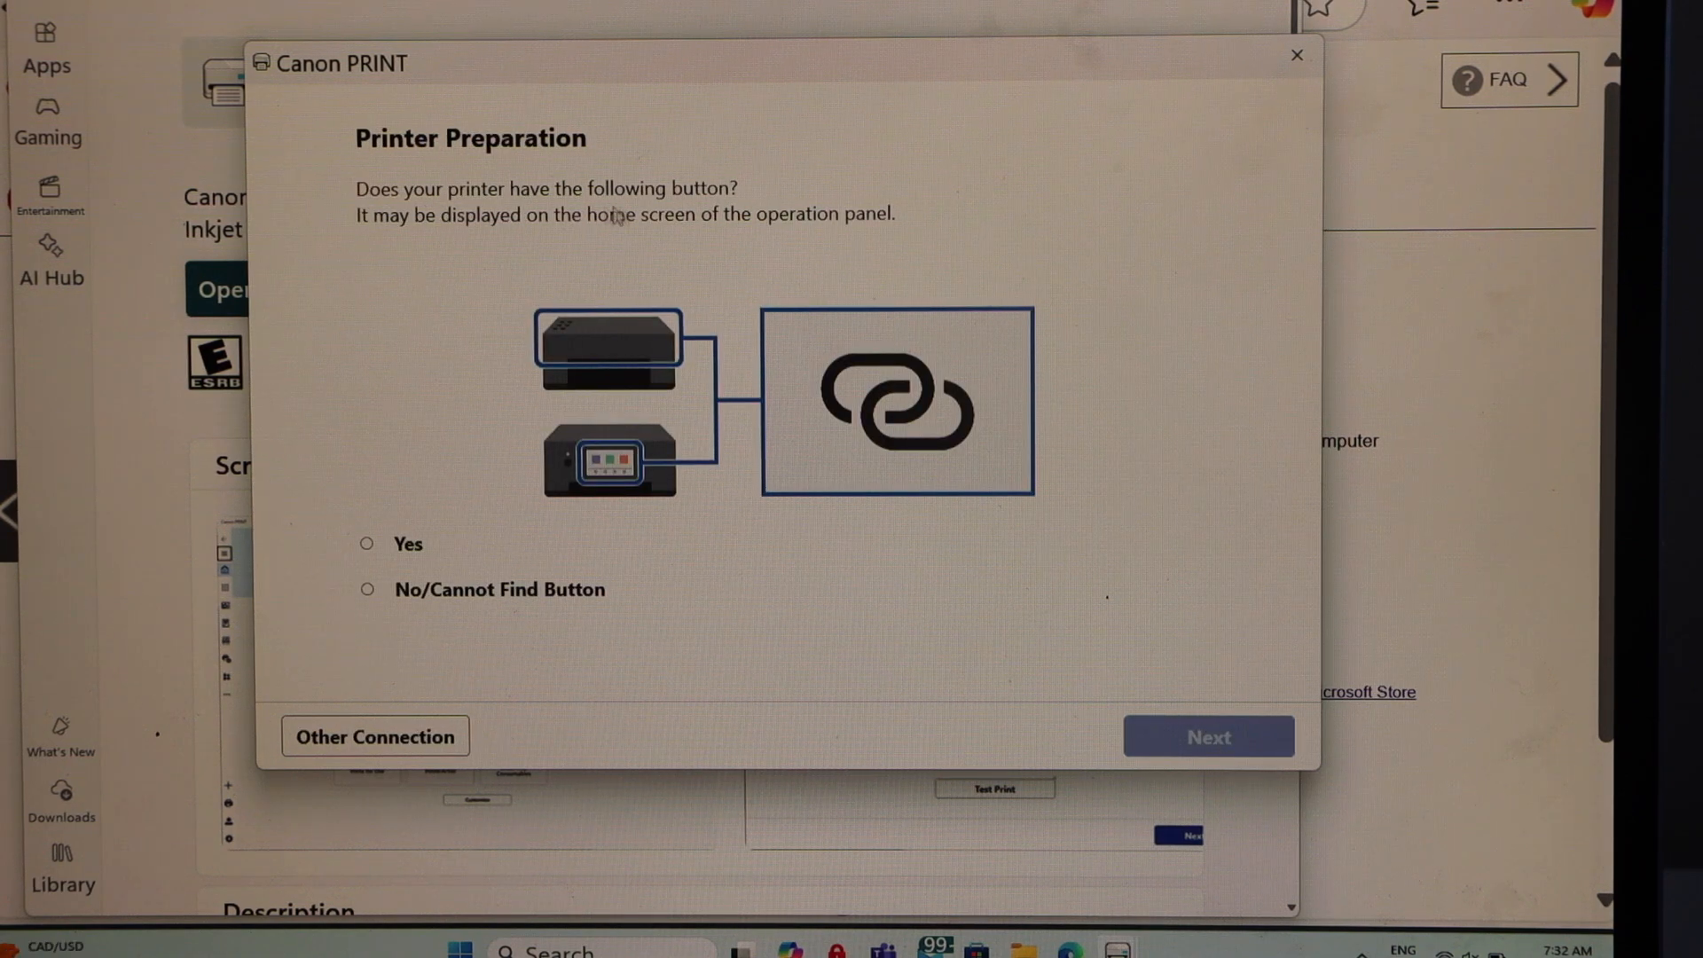
{"action": "mouse_move", "coordinate": [845, 393]}
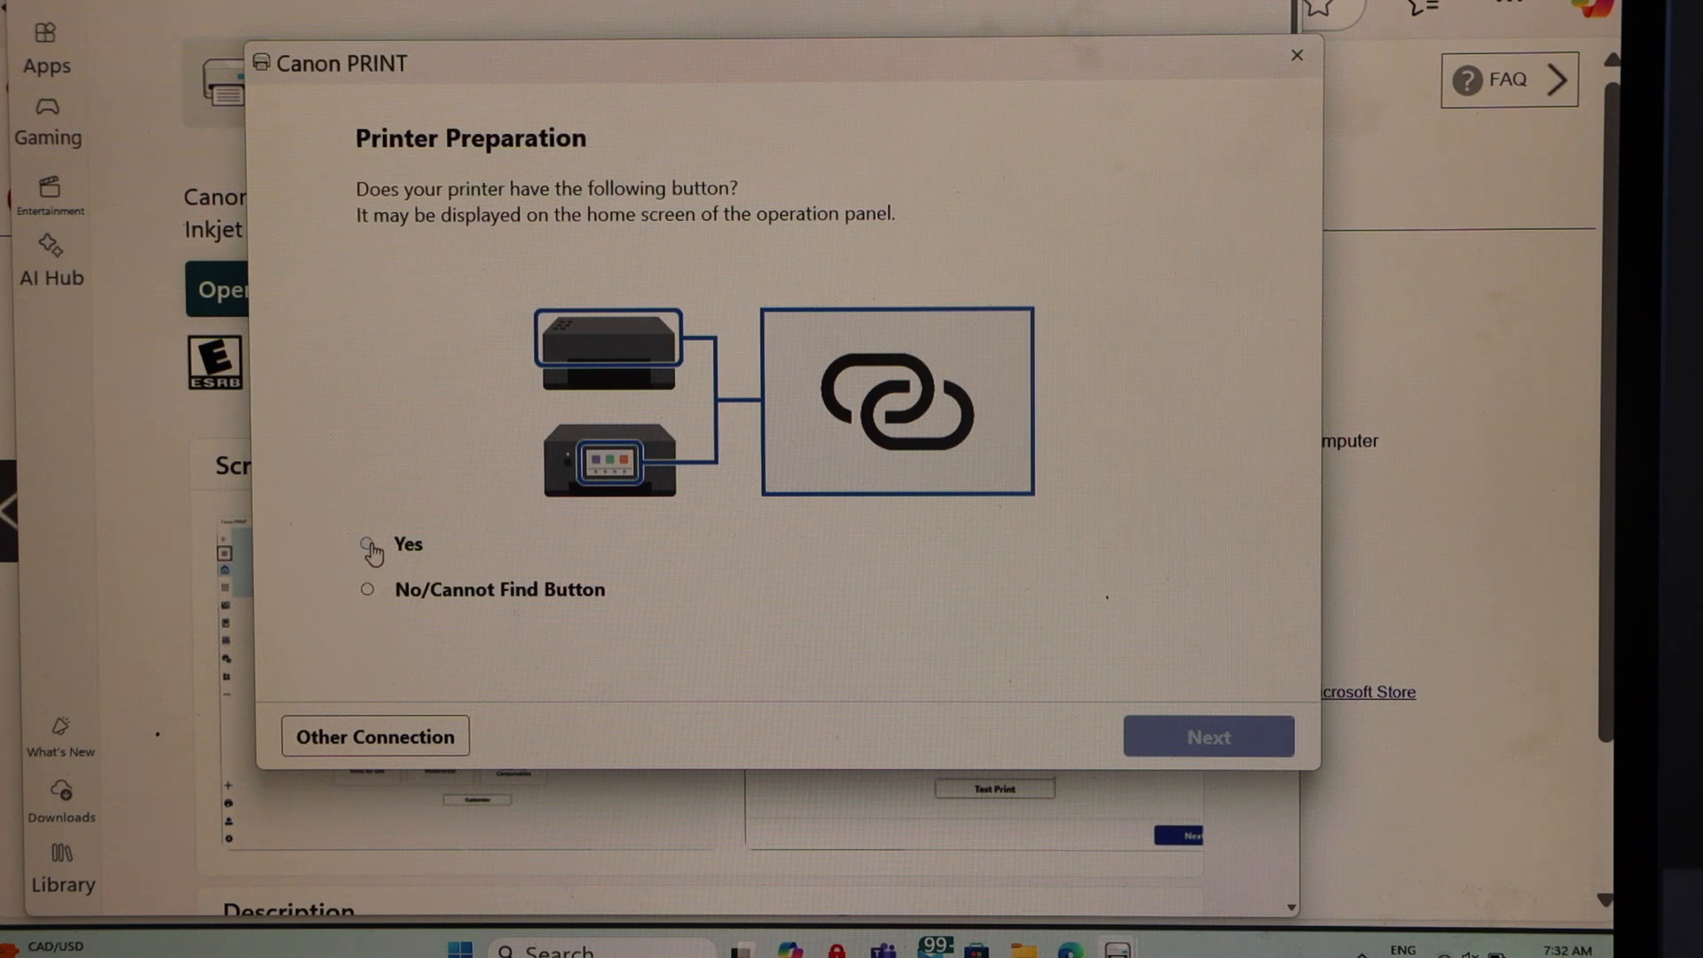
Step: Answer Yes to the printer having a wireless connect button and continue
{"action": "left_click", "coordinate": [368, 544]}
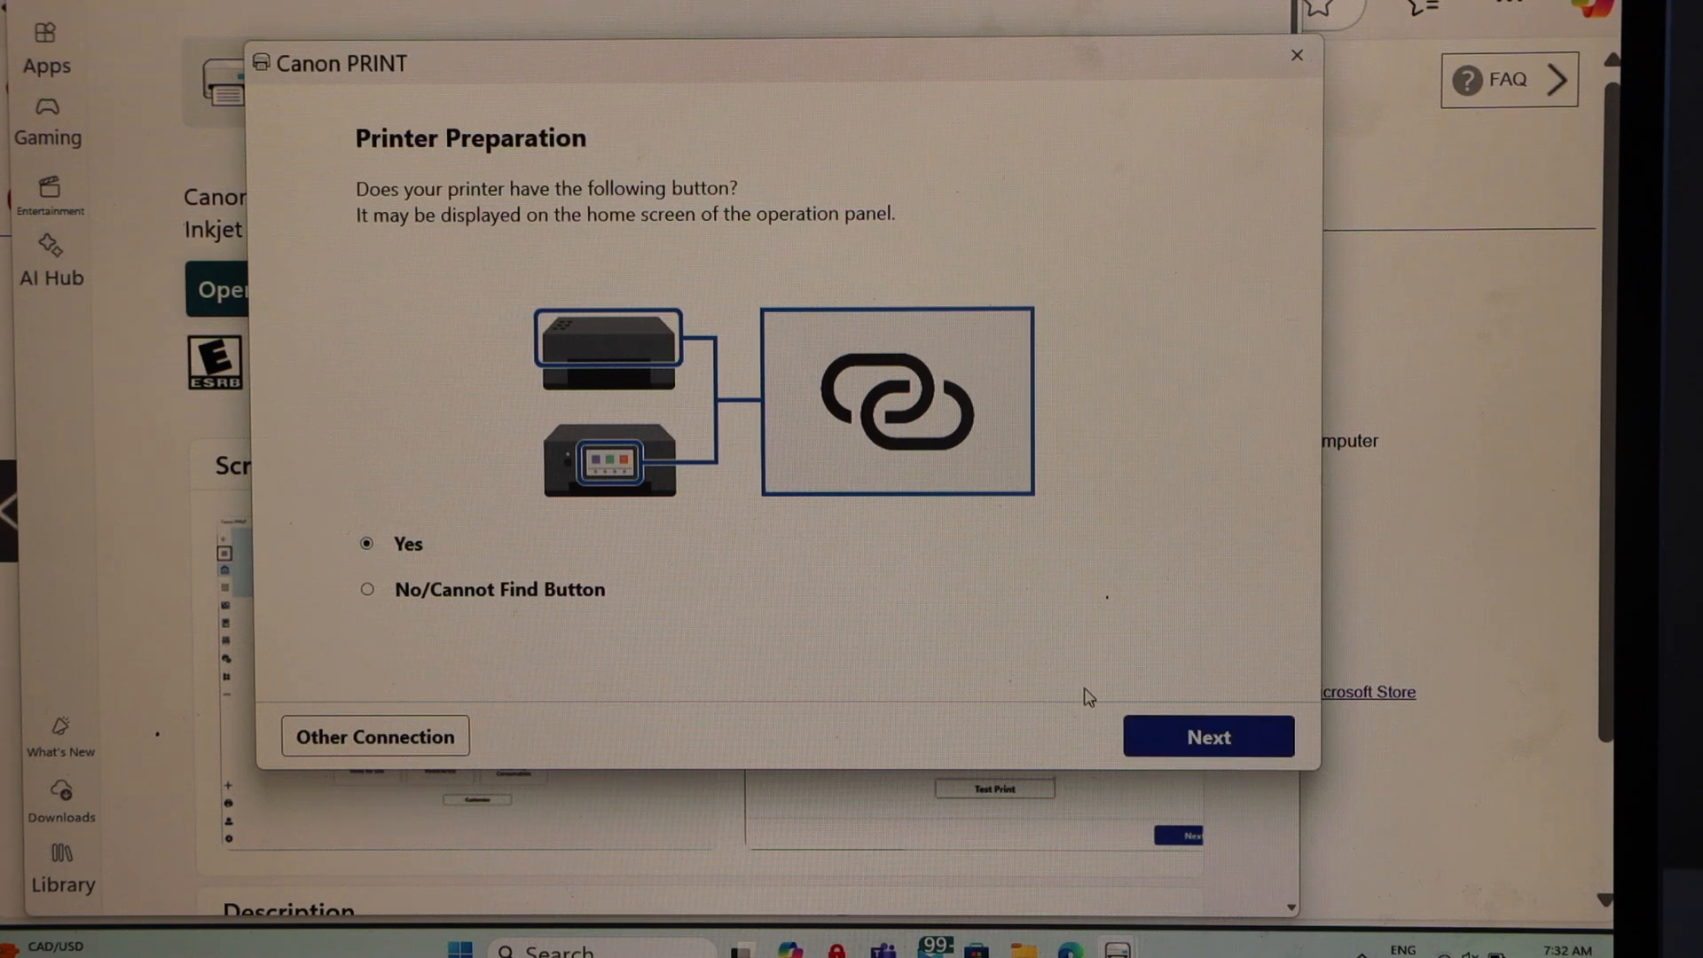
{"action": "left_click", "coordinate": [1207, 736]}
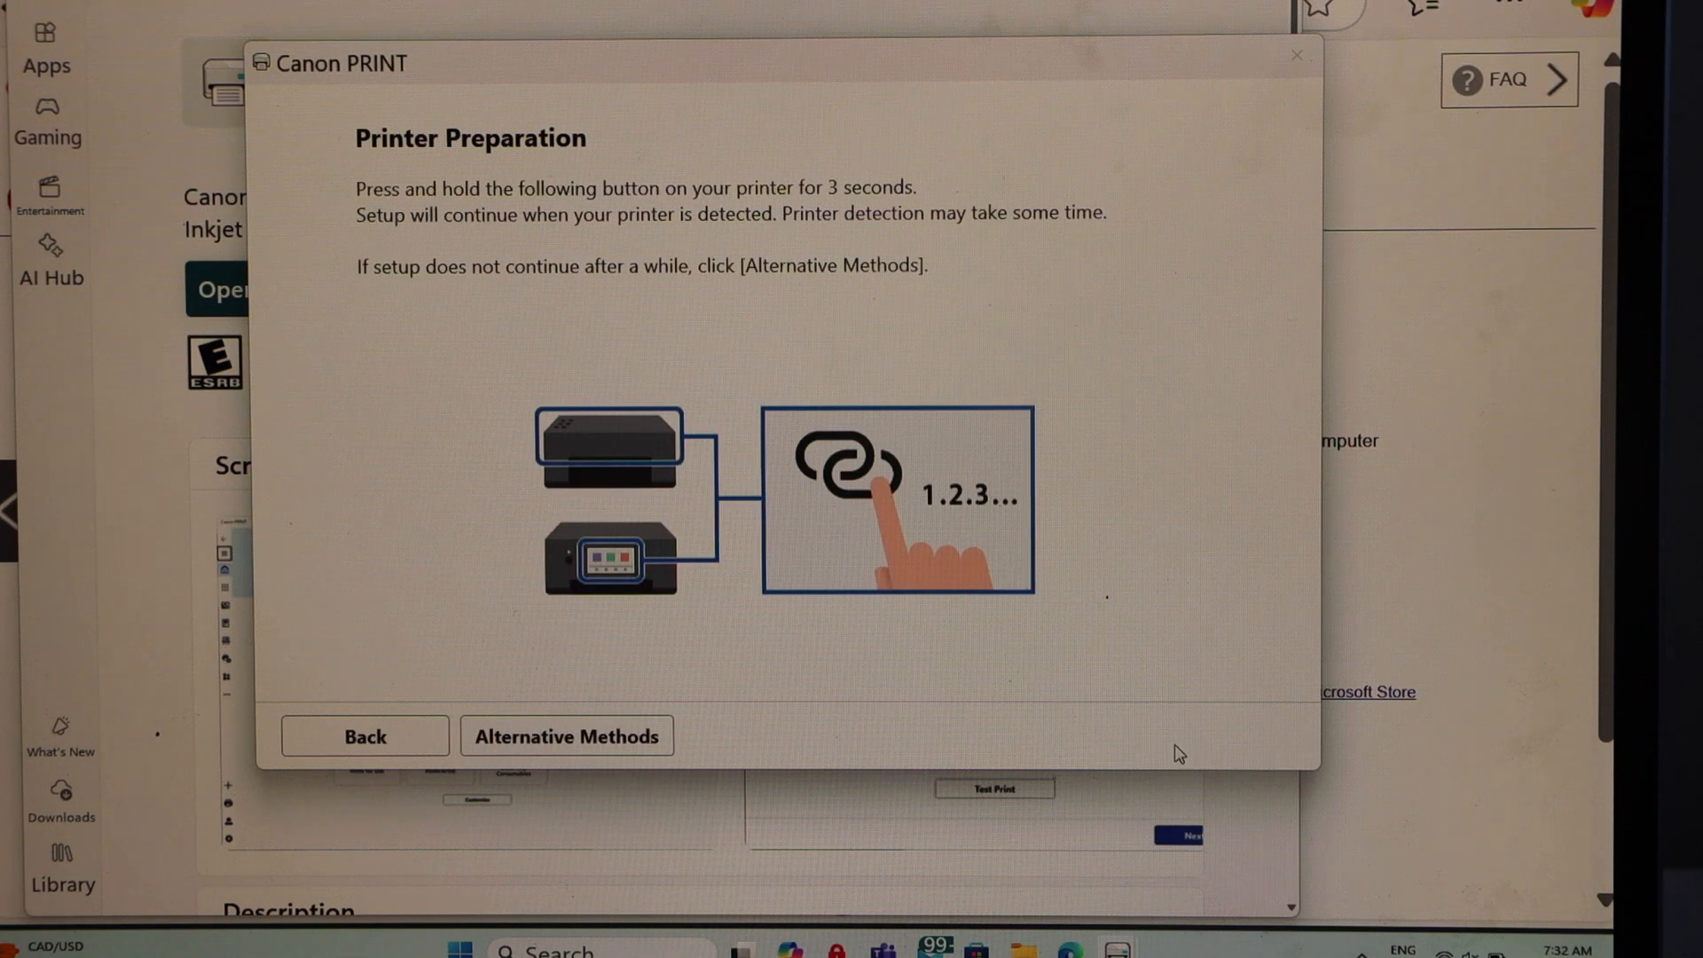
{"action": "mouse_move", "coordinate": [440, 502]}
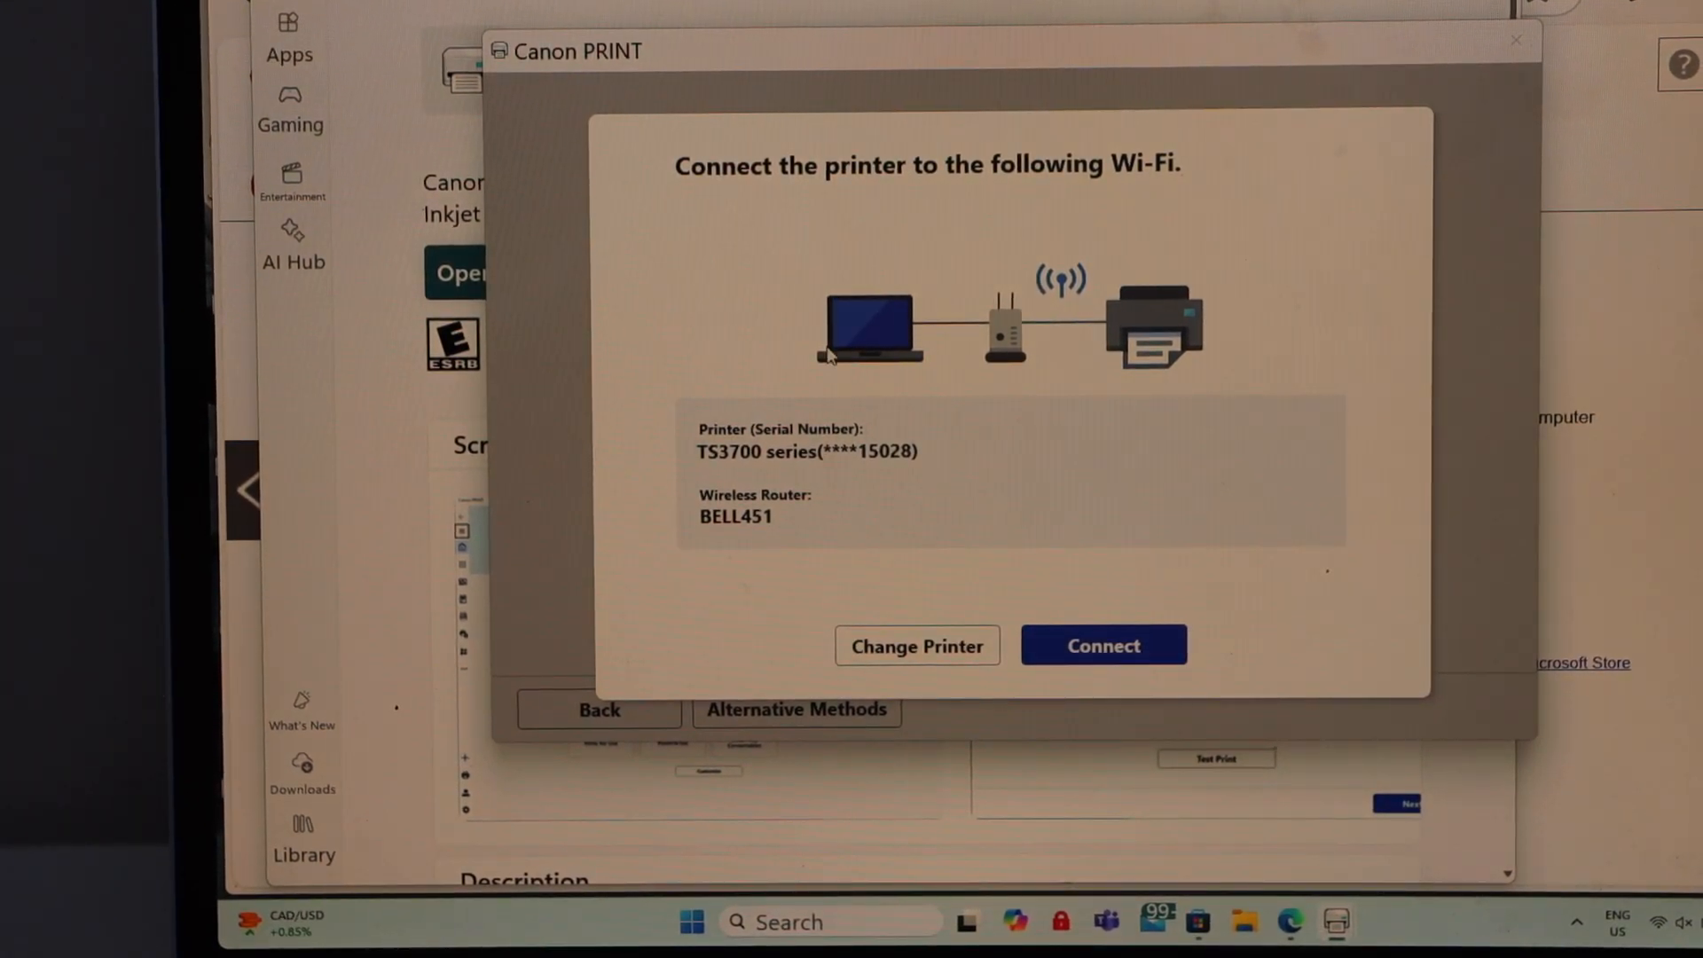
{"action": "mouse_move", "coordinate": [783, 563]}
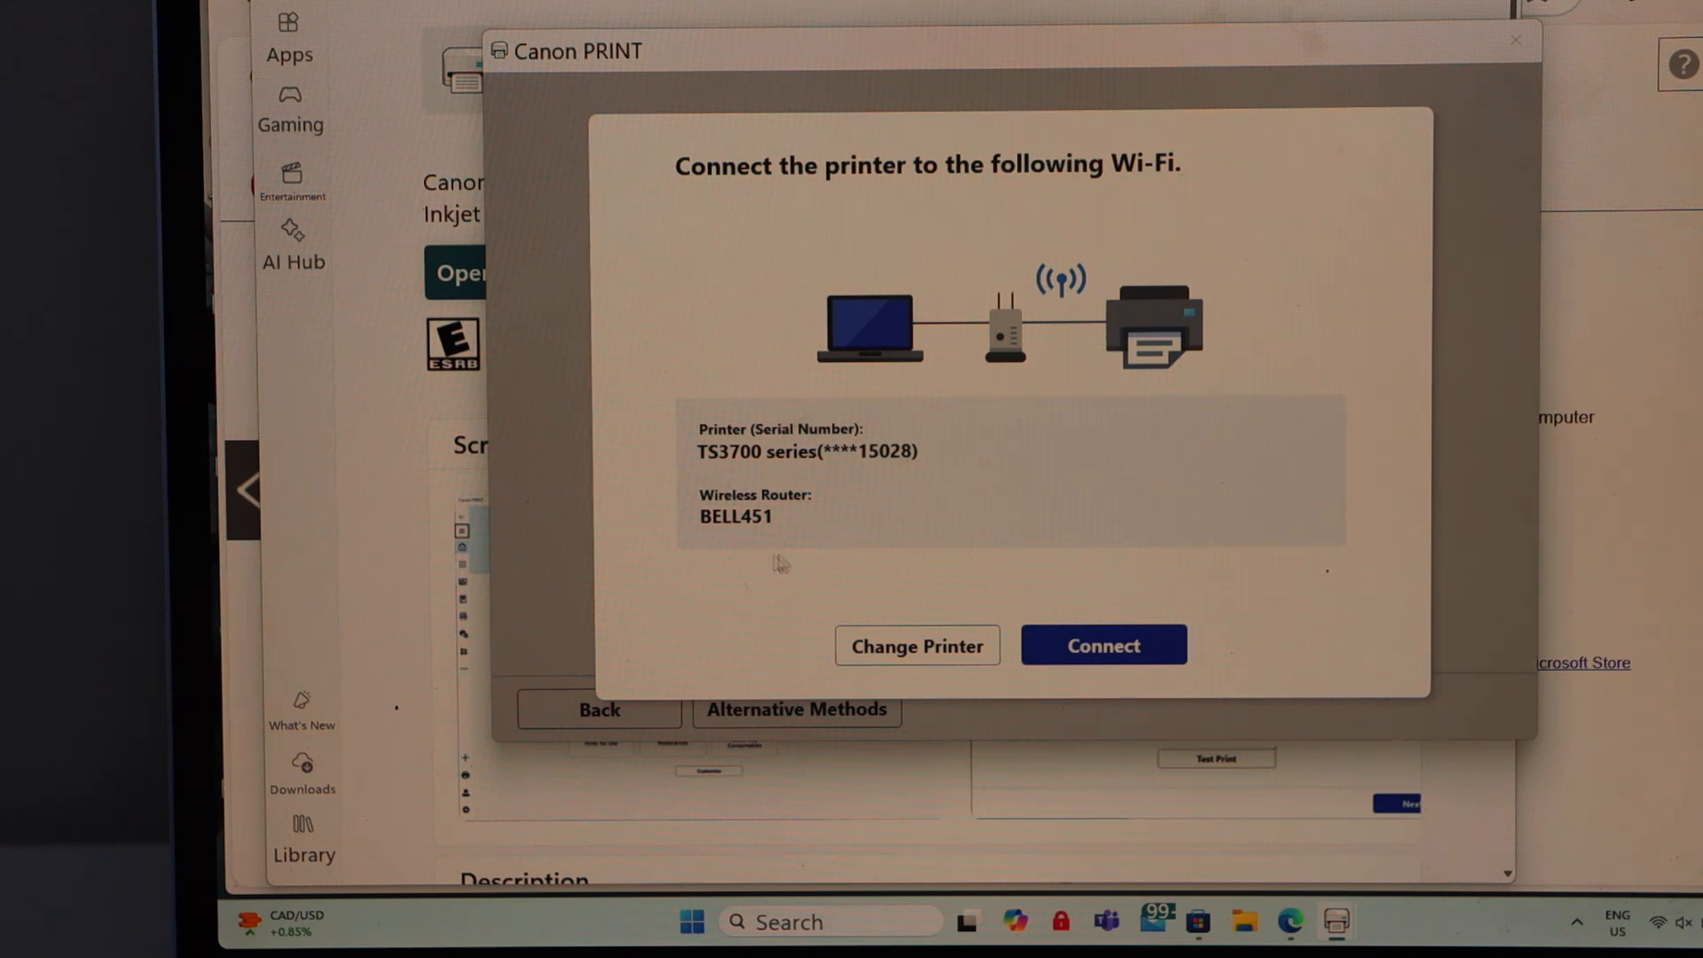
{"action": "mouse_move", "coordinate": [901, 413]}
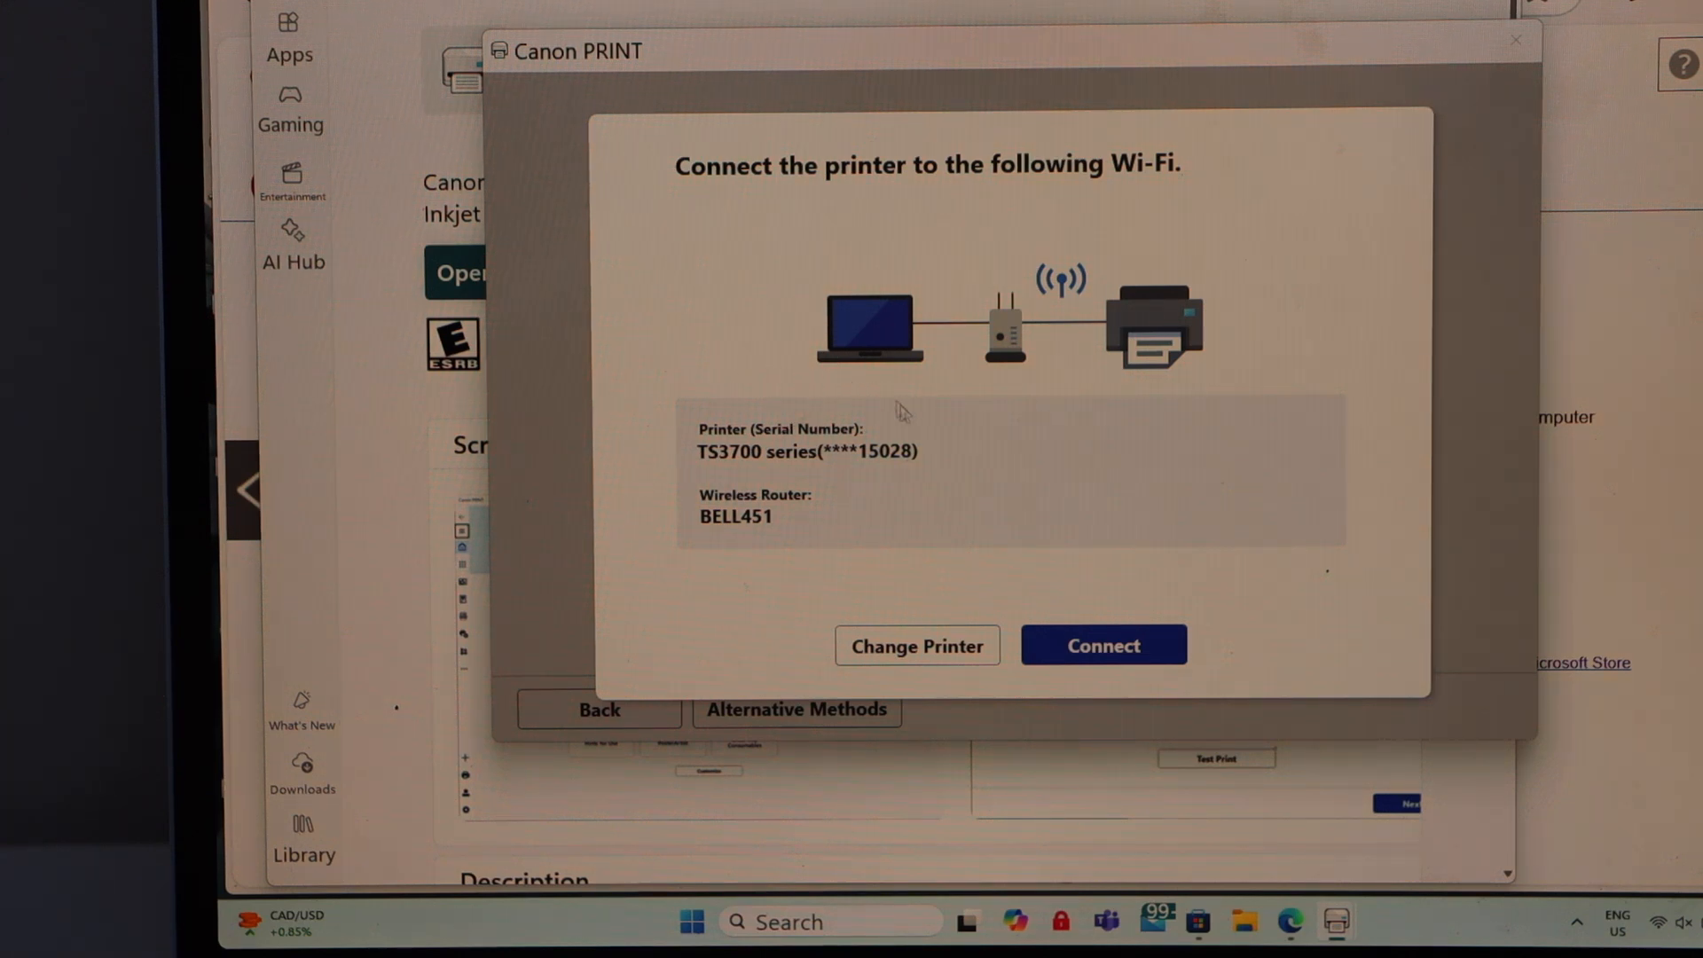
{"action": "mouse_move", "coordinate": [863, 494]}
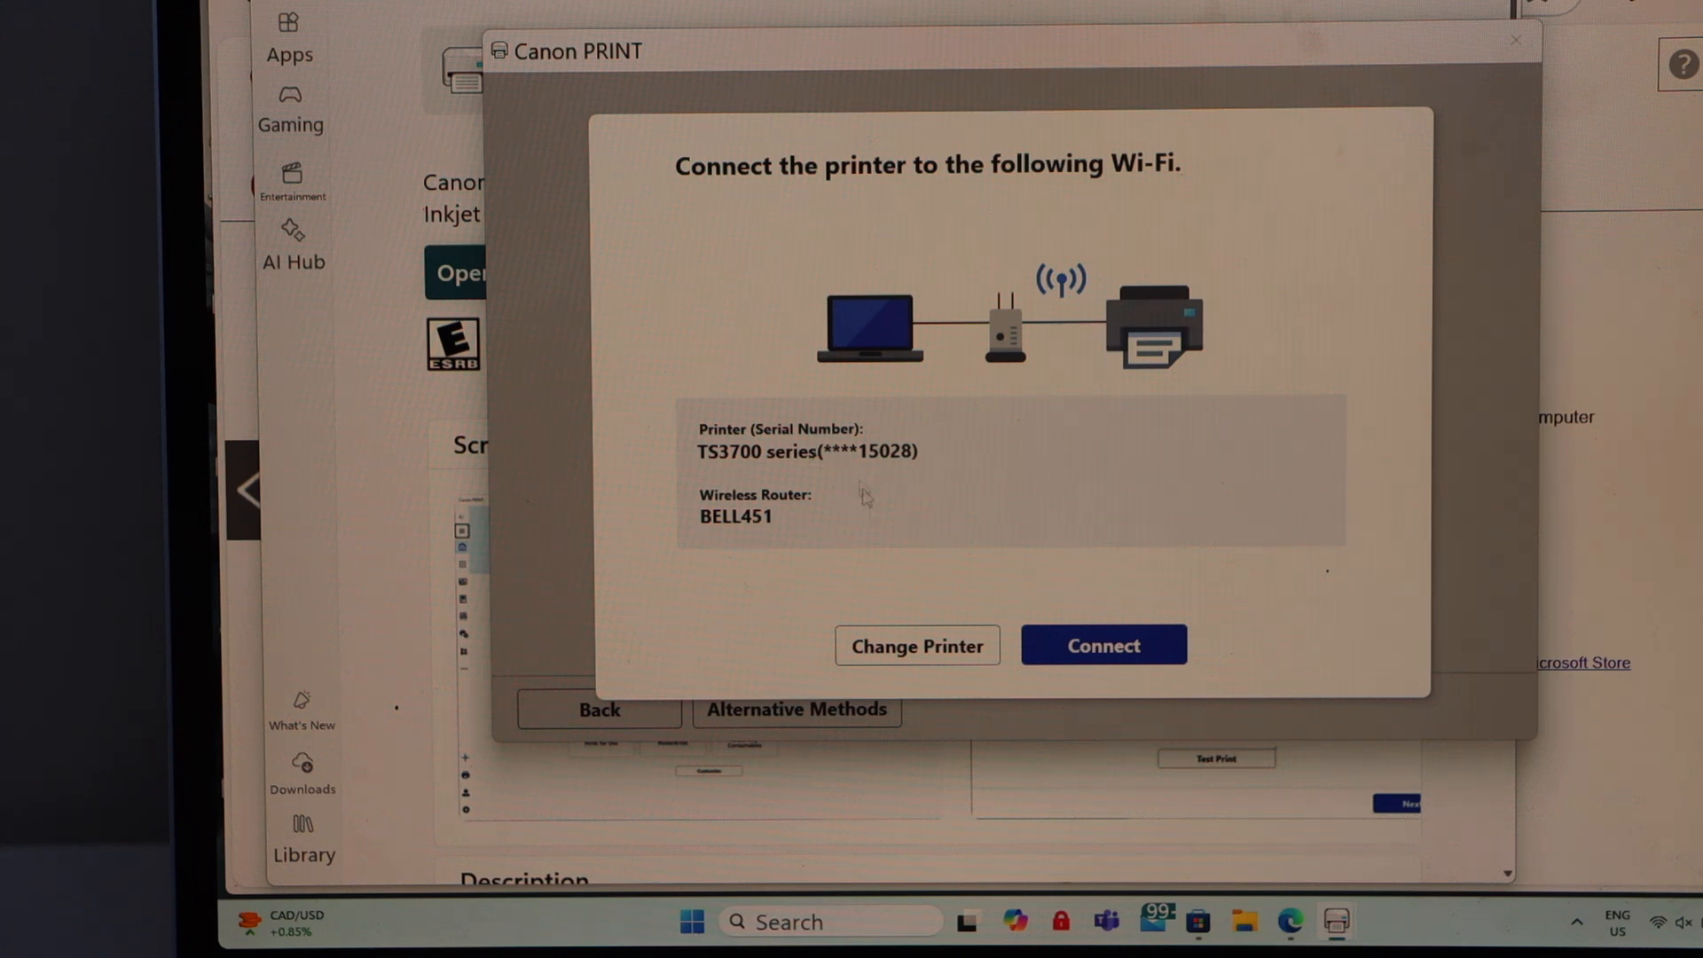
{"action": "mouse_move", "coordinate": [1070, 630]}
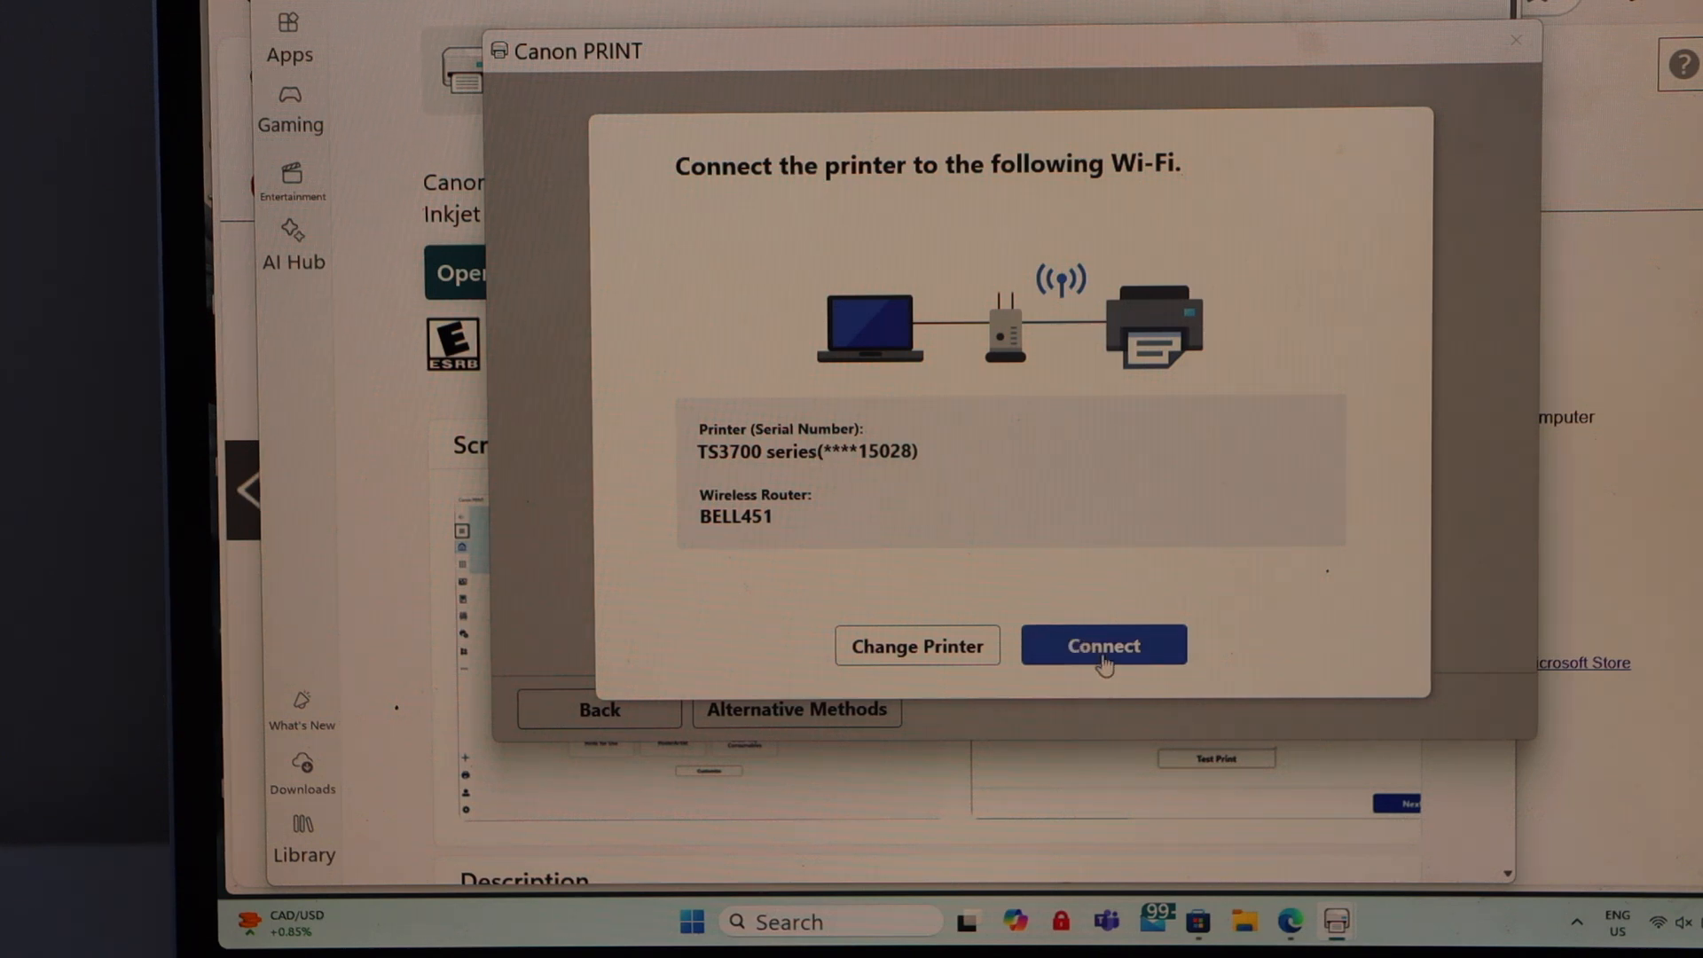
Step: Connect the detected TS3700 series printer to the BELL451 Wi-Fi network
{"action": "left_click", "coordinate": [1102, 644]}
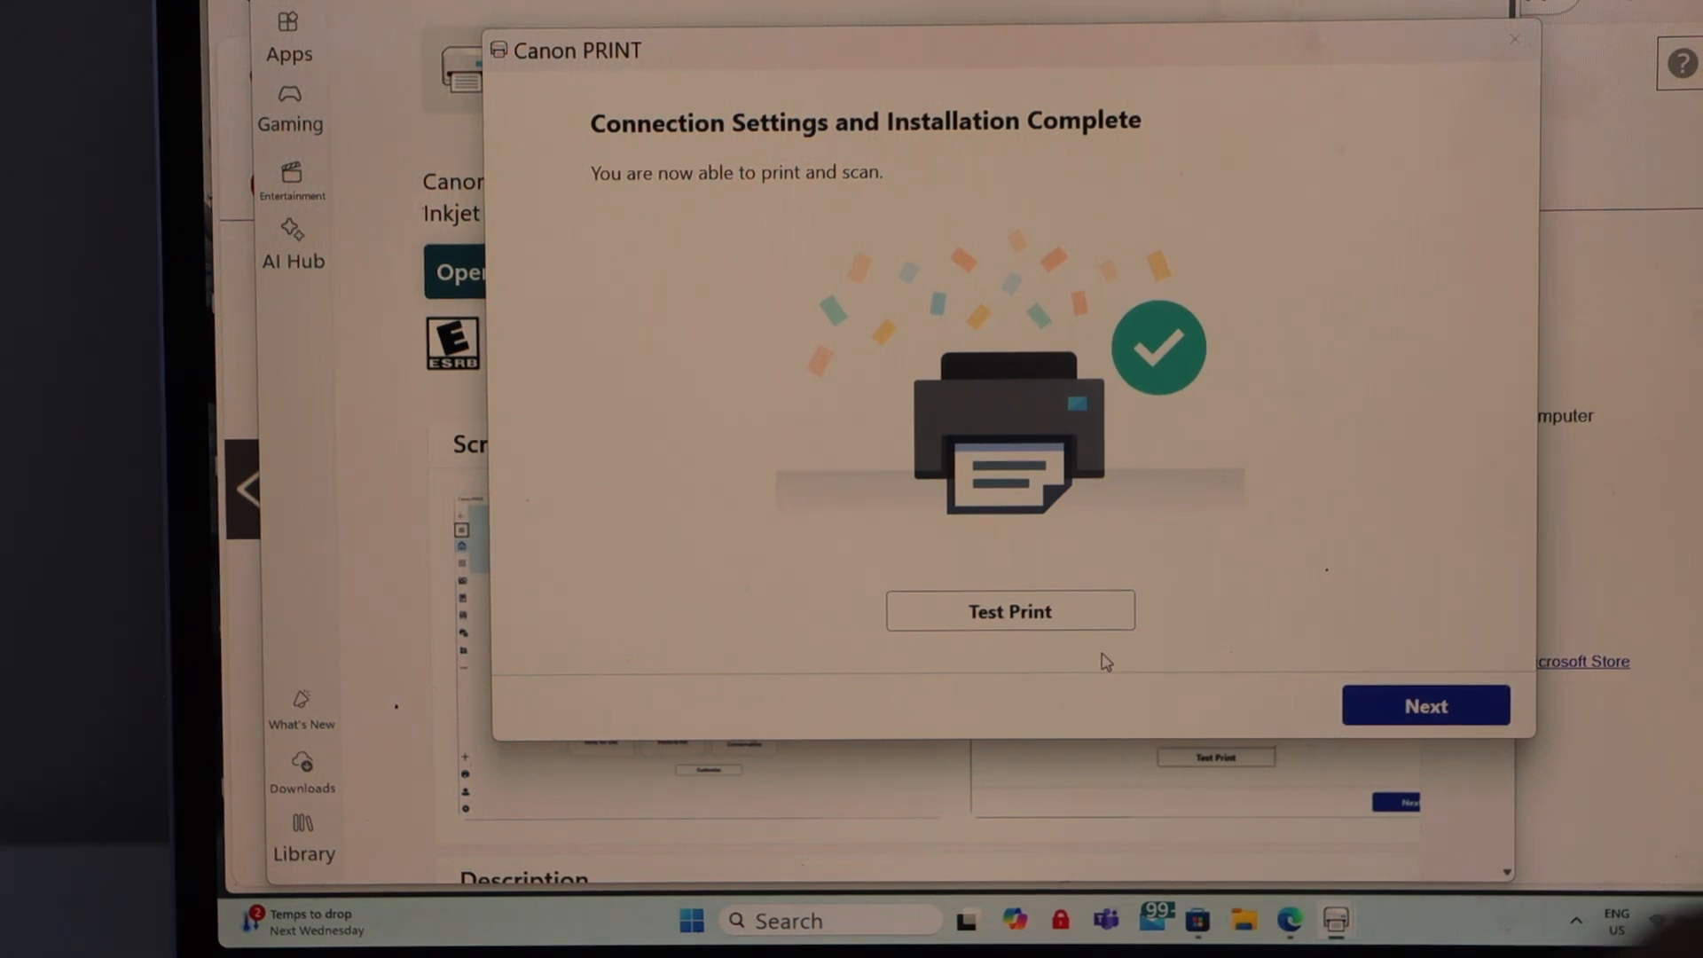
{"action": "mouse_move", "coordinate": [1302, 545]}
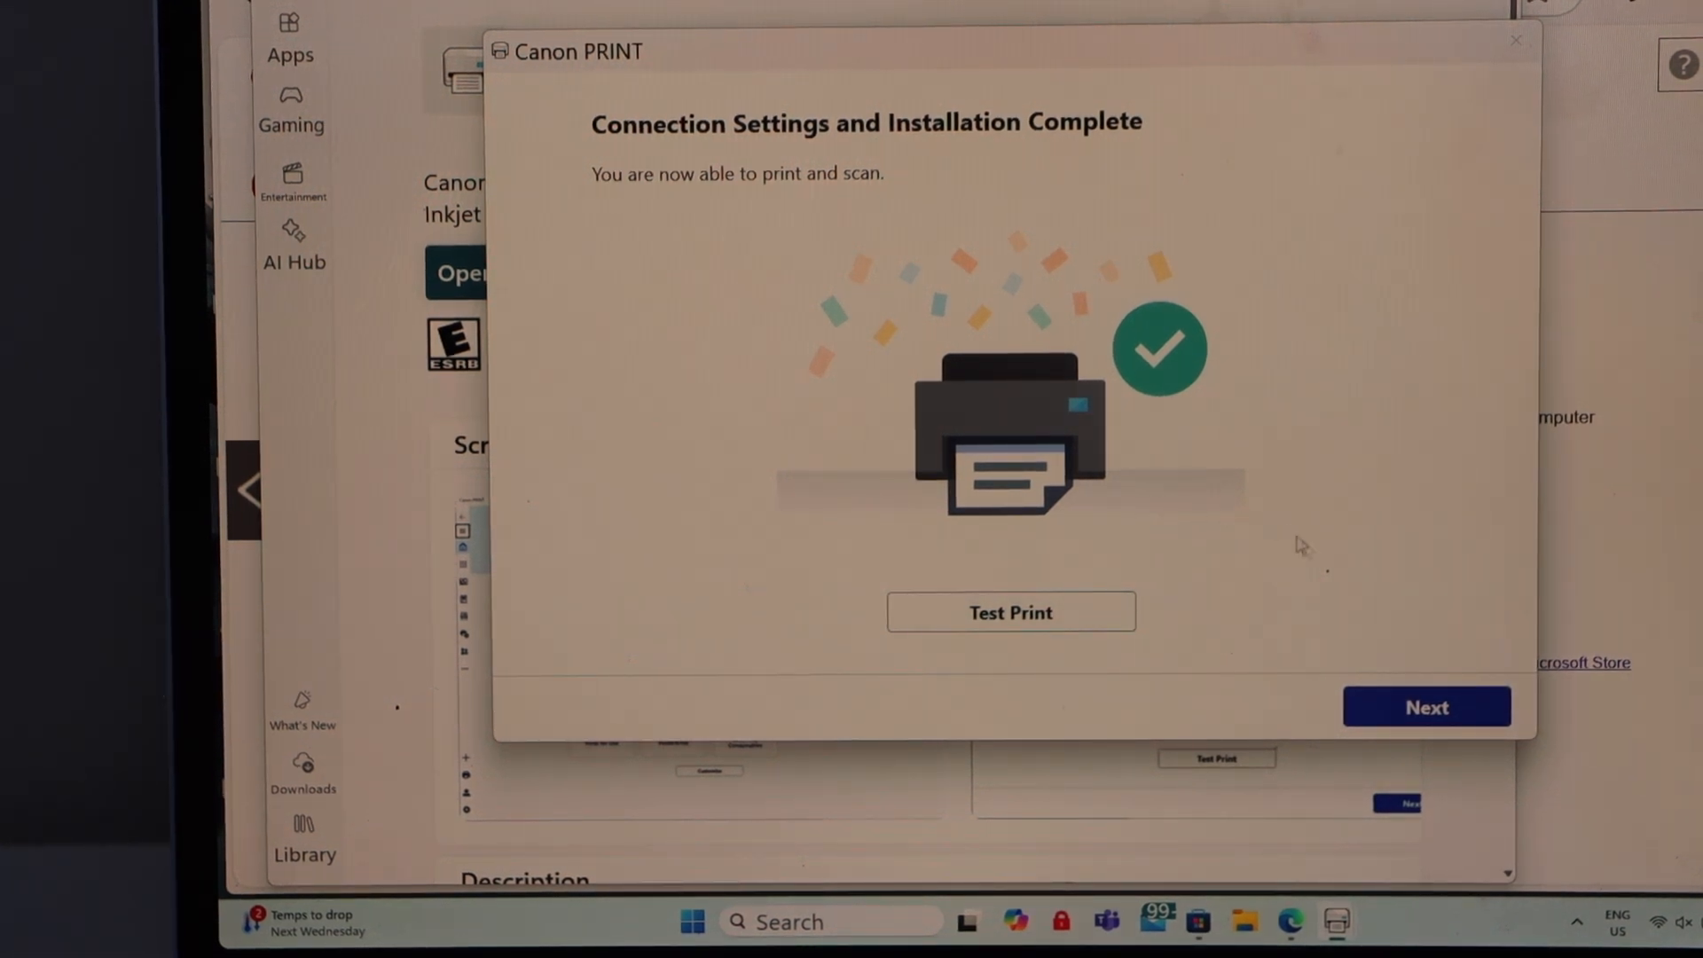
Step: Send a test print from the Installation Complete screen
{"action": "left_click", "coordinate": [1009, 611]}
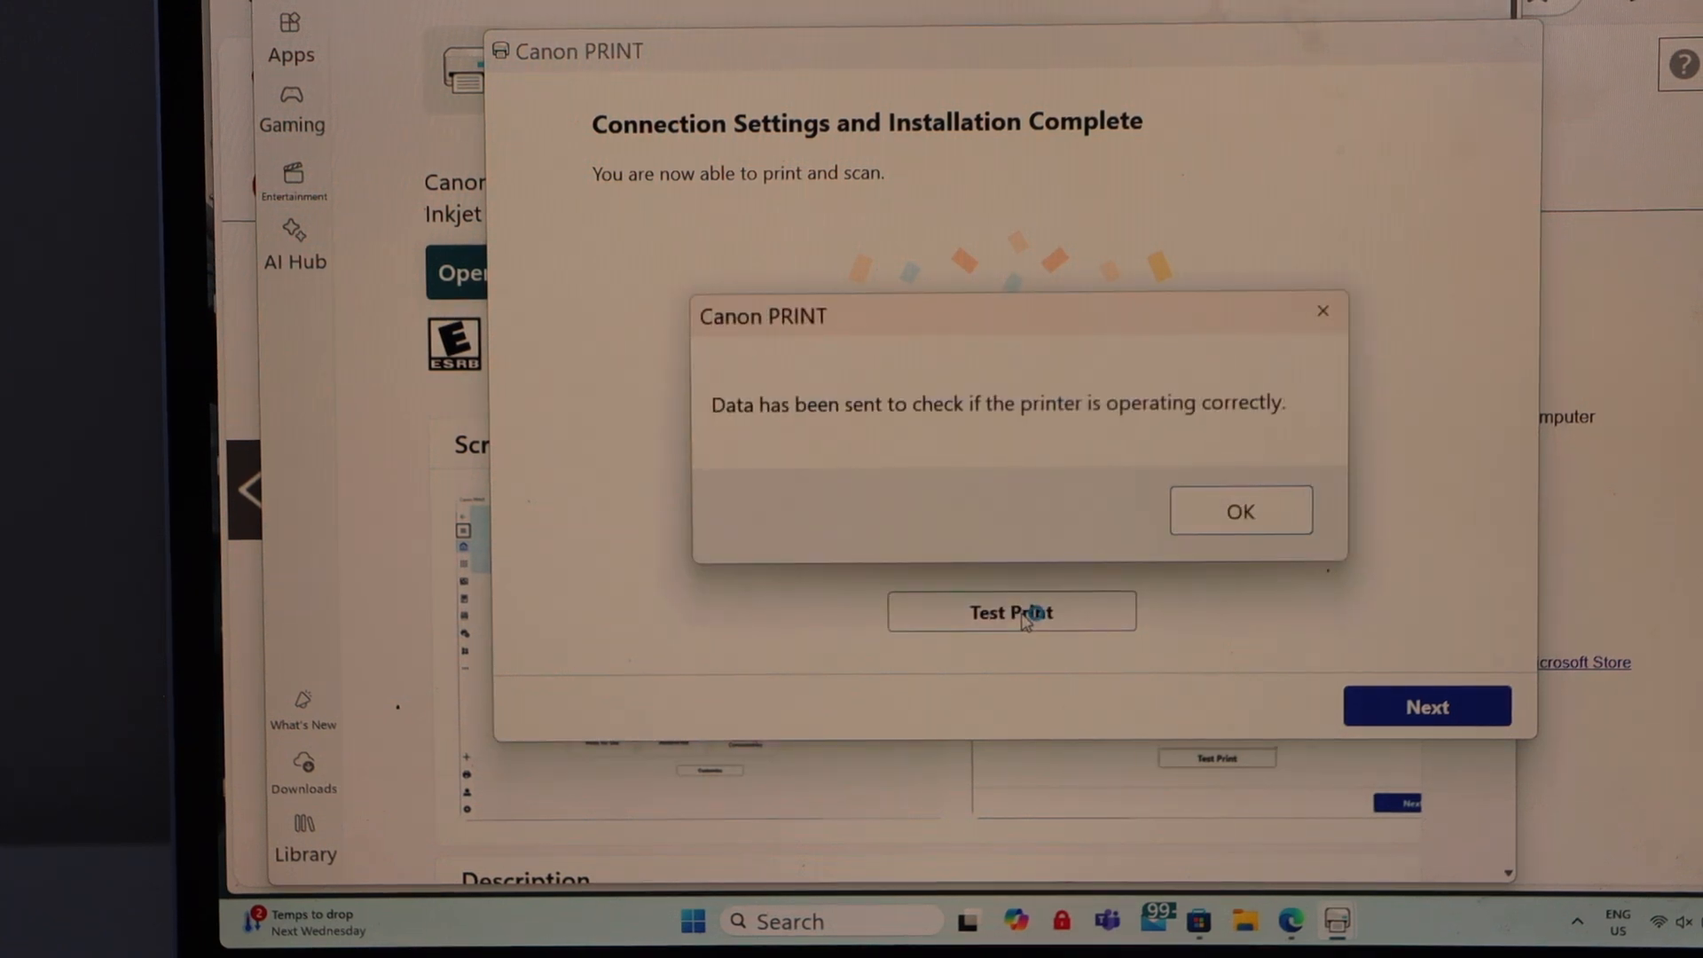